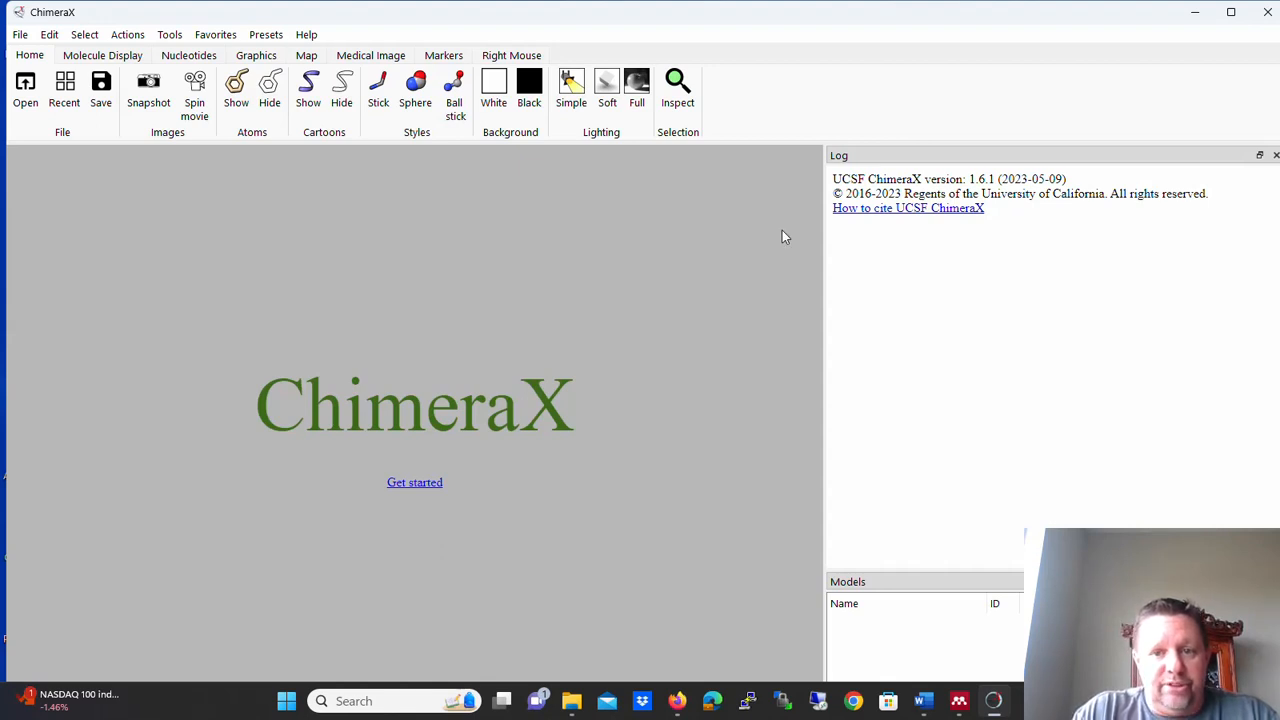
mouse_move(170, 224)
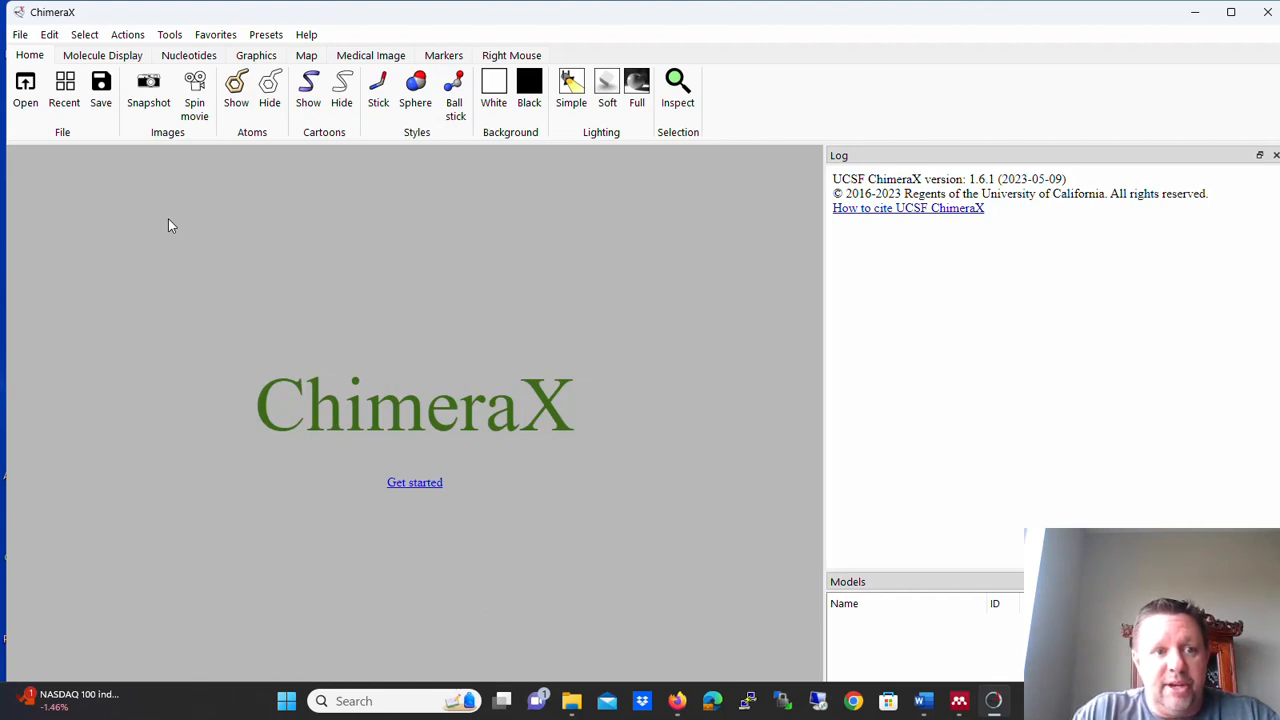
mouse_move(124, 180)
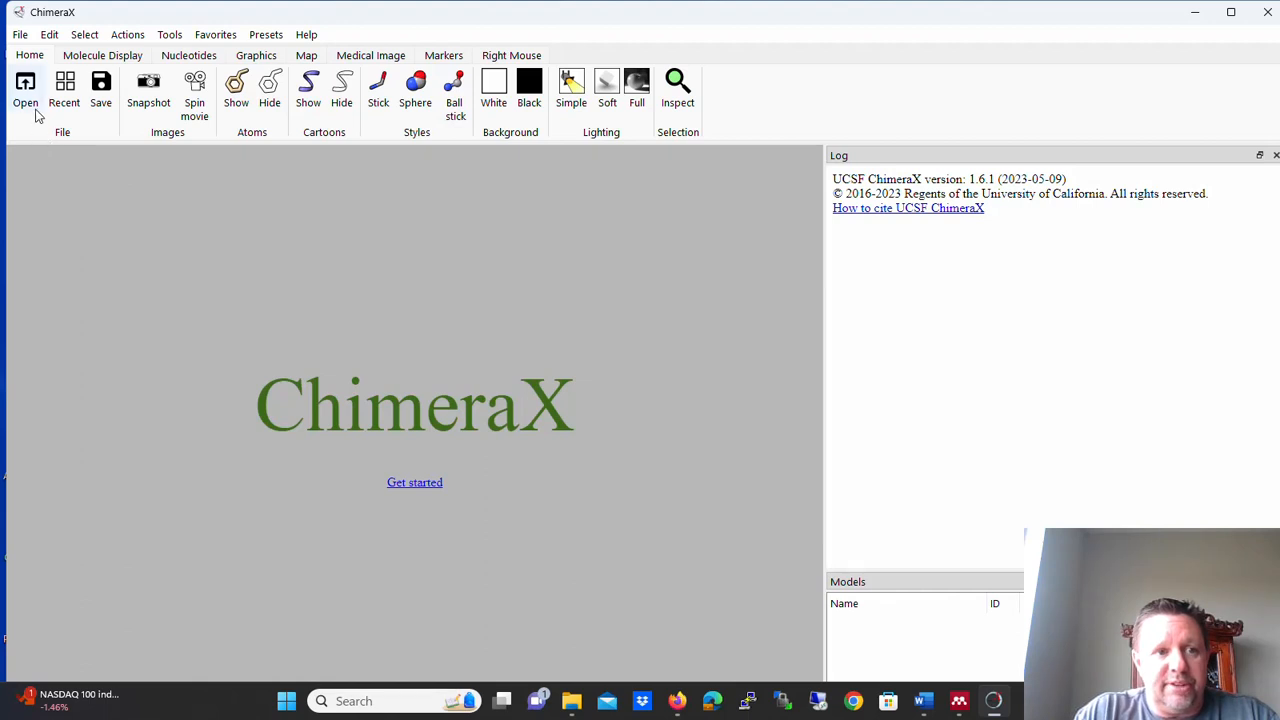
Load 2ghv.pdb from the Downloads folder as a cartoon model
click(24, 90)
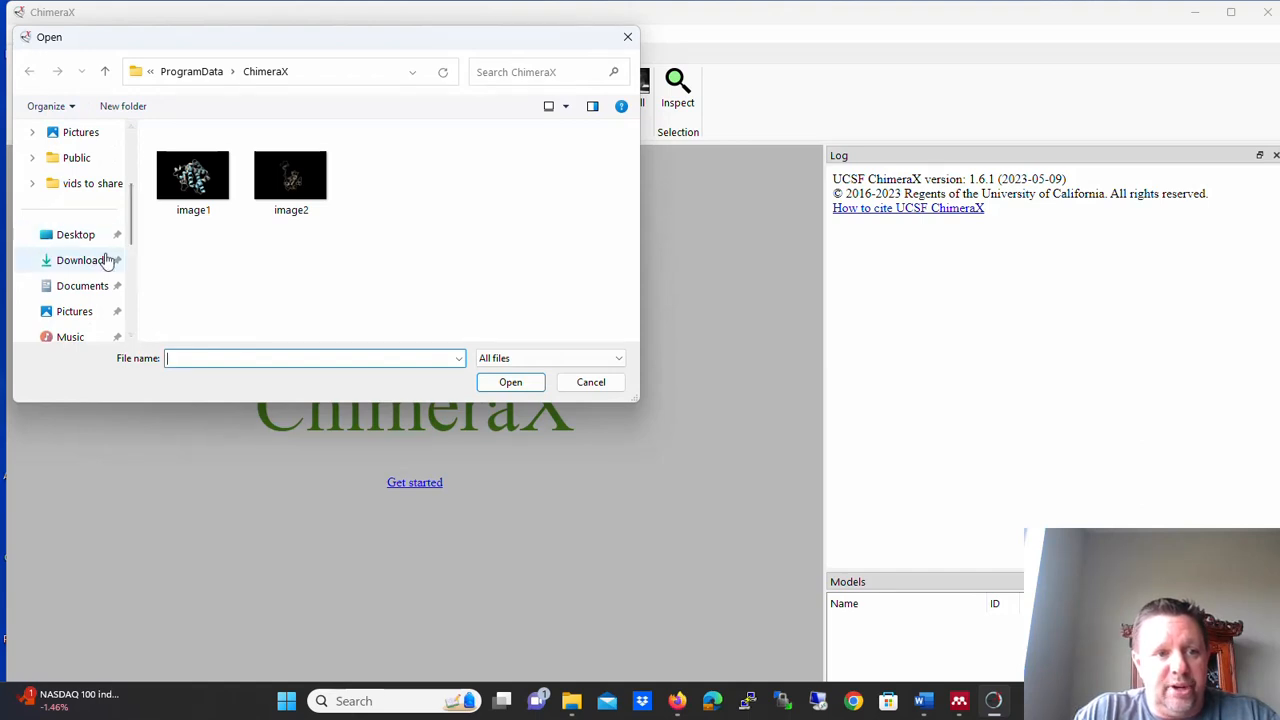
click(80, 260)
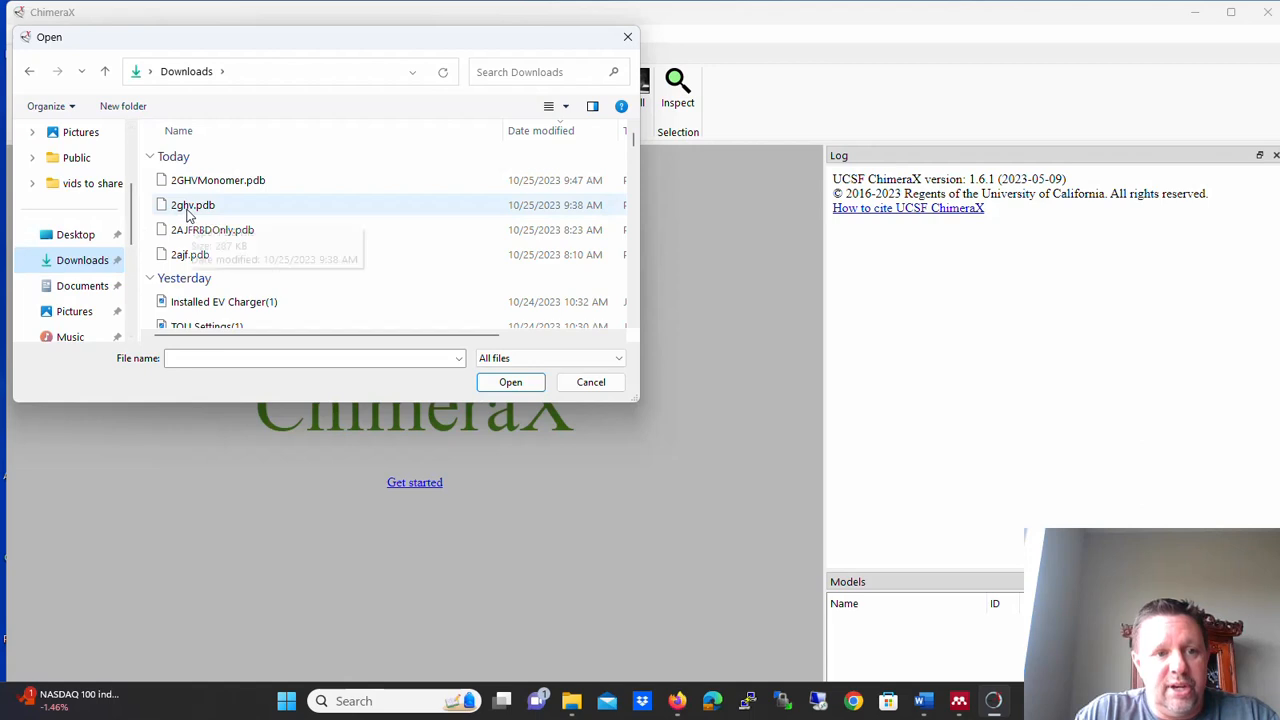
mouse_move(192, 204)
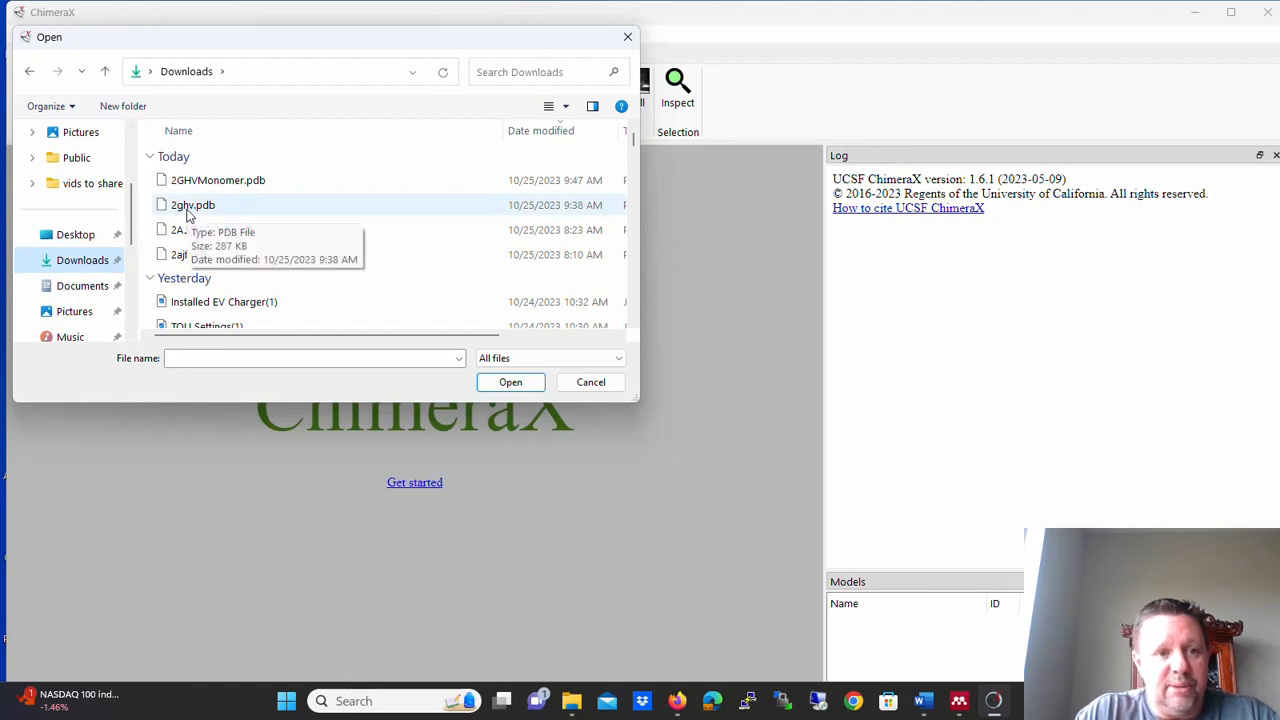
click(192, 204)
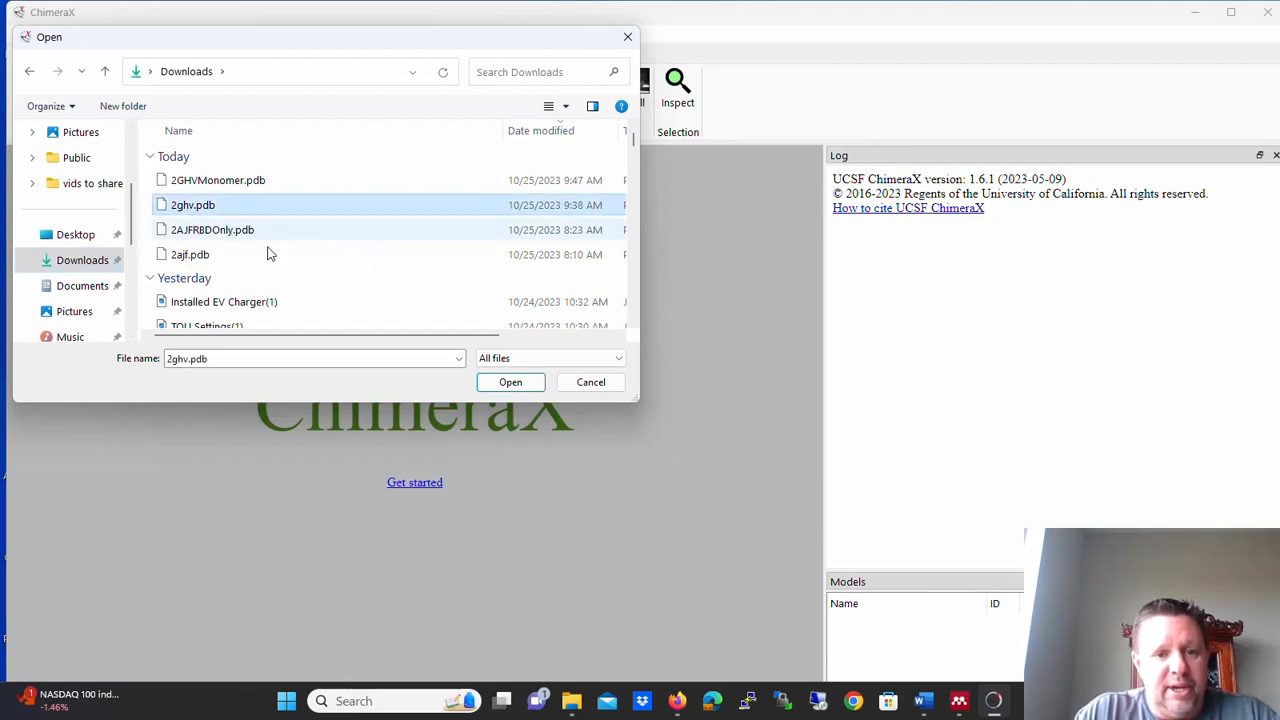
click(510, 382)
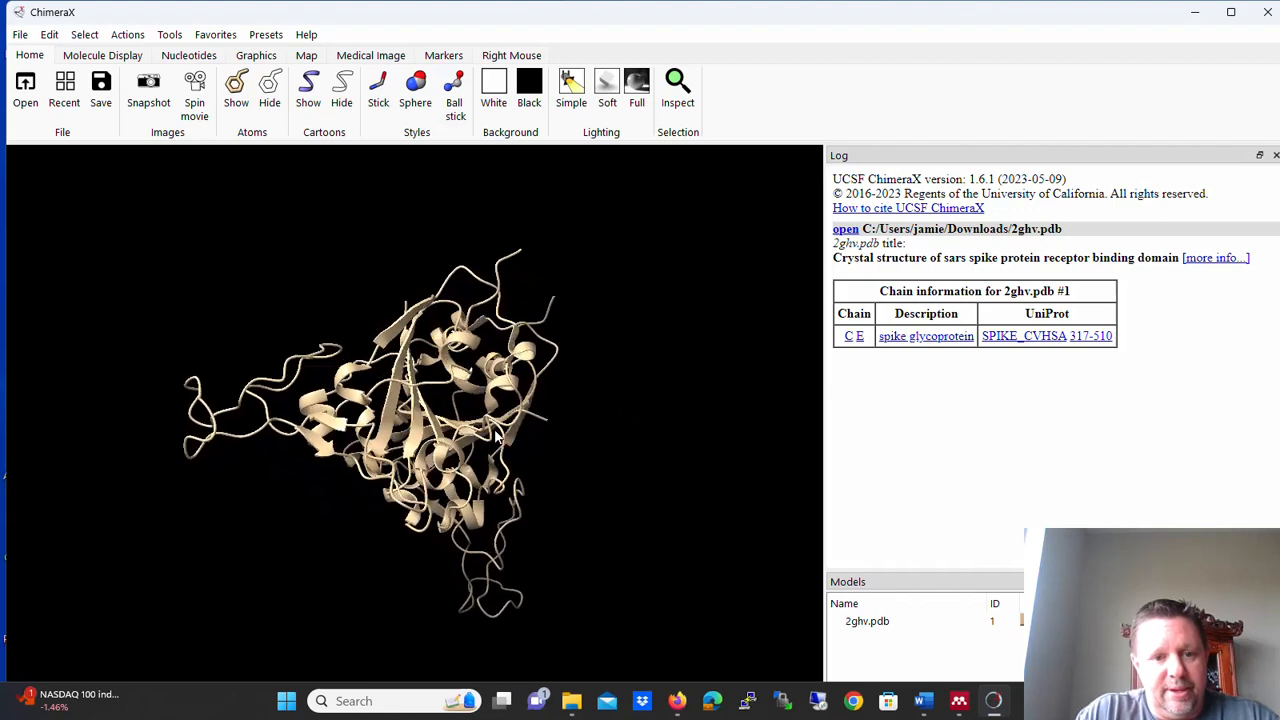
drag(496, 436, 616, 500)
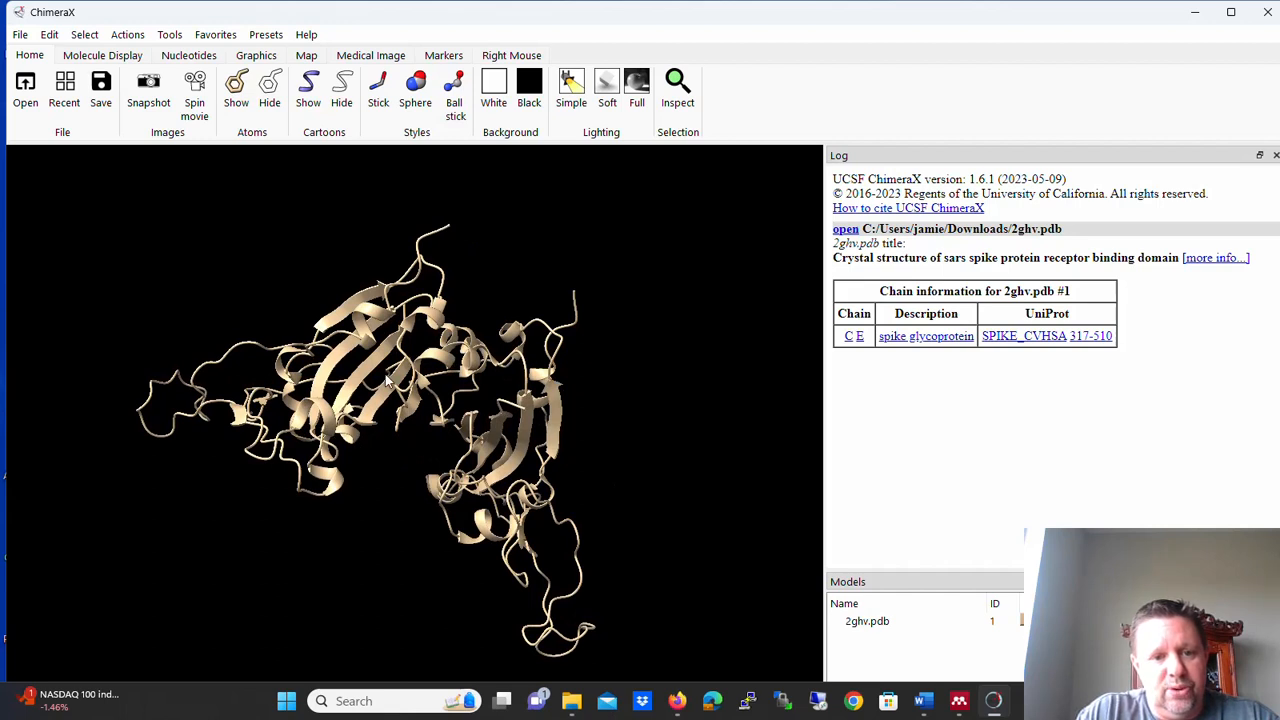
mouse_move(510, 388)
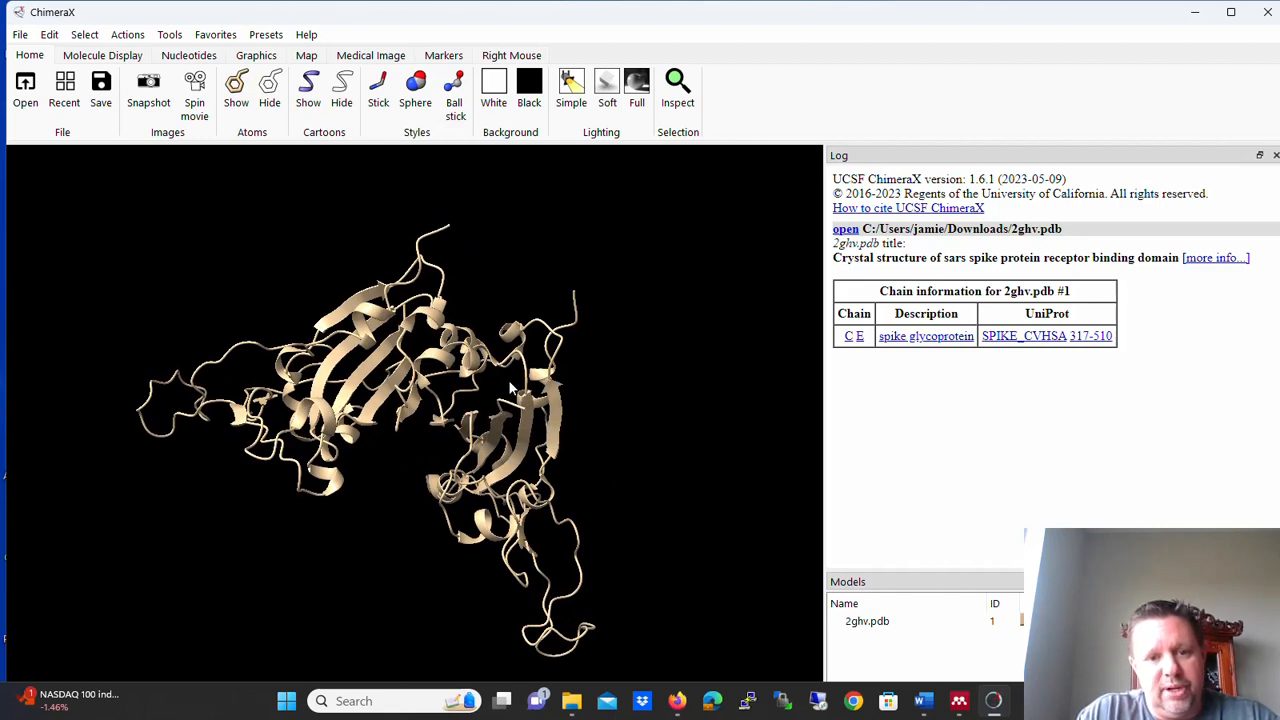
mouse_move(600, 486)
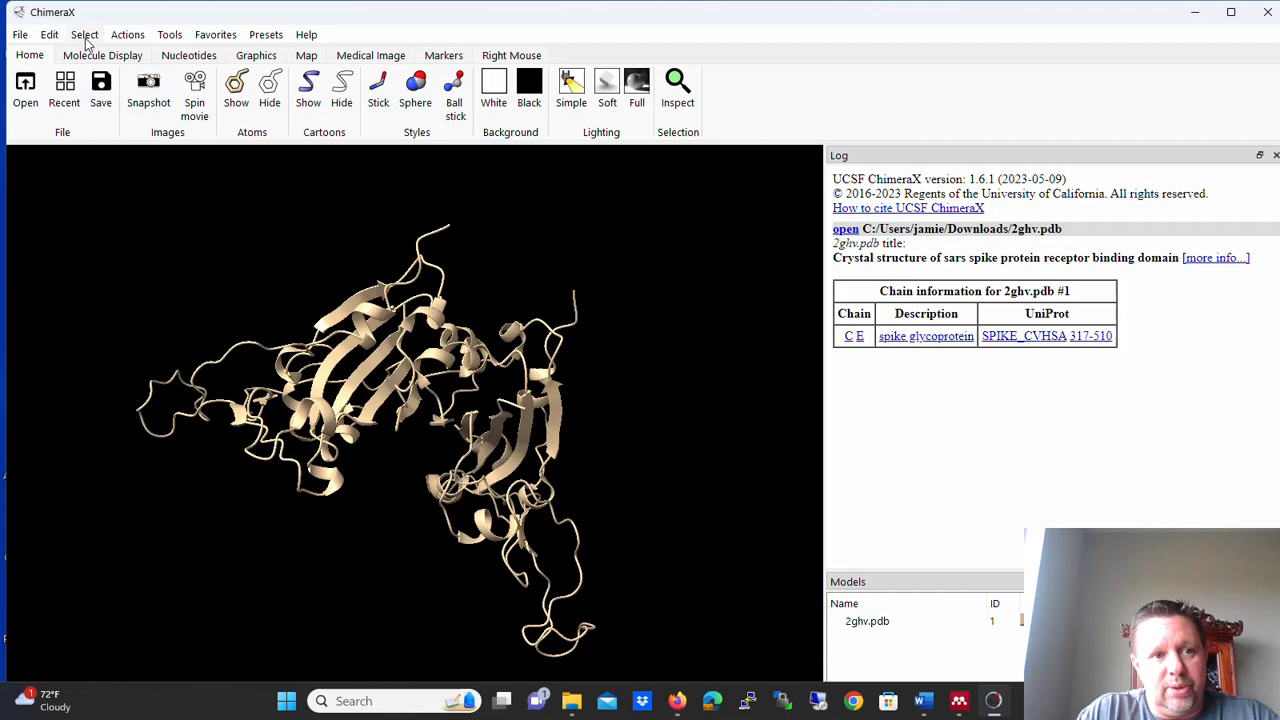
Select chain E of the spike glycoprotein (1560 atoms, 271 residues)
click(84, 34)
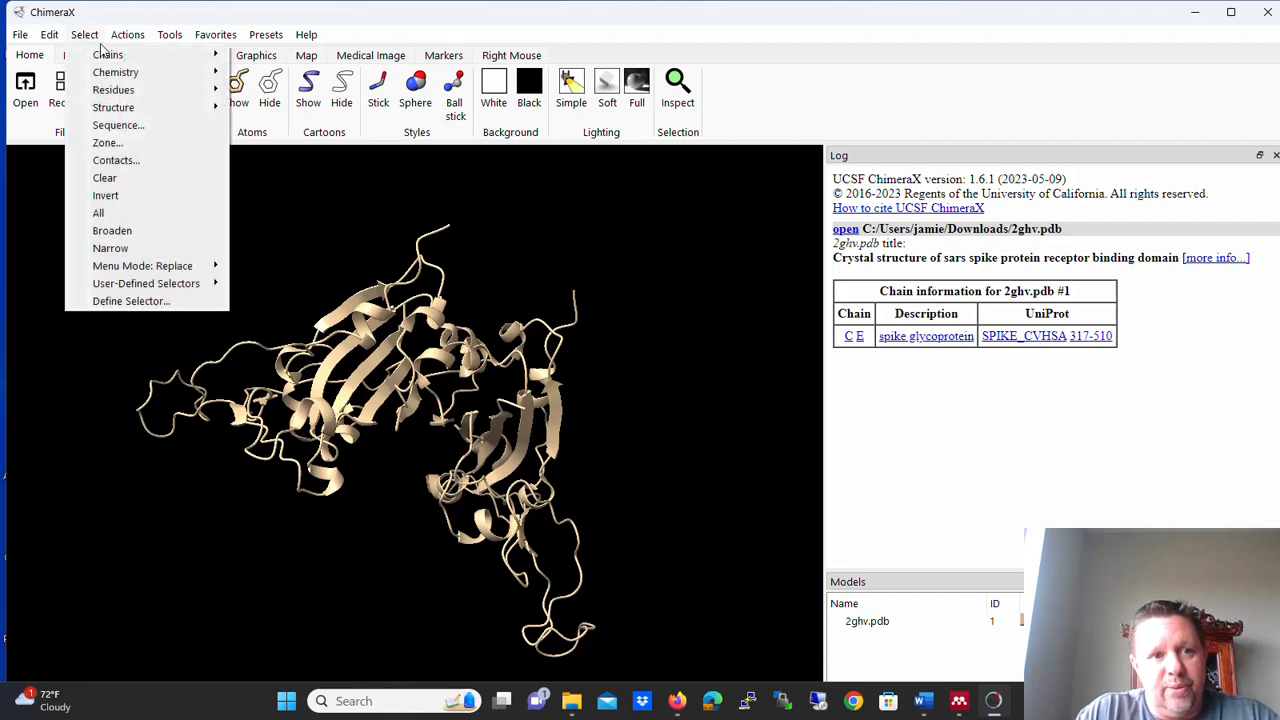
mouse_move(108, 54)
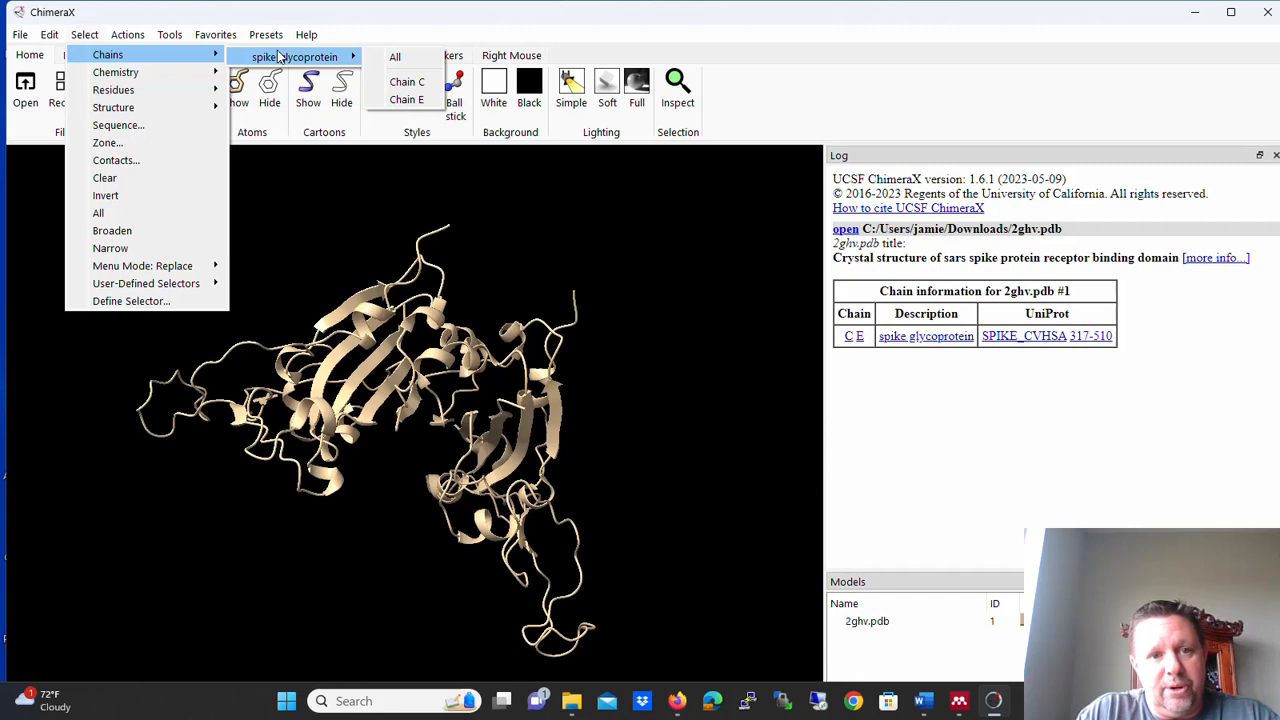
mouse_move(408, 100)
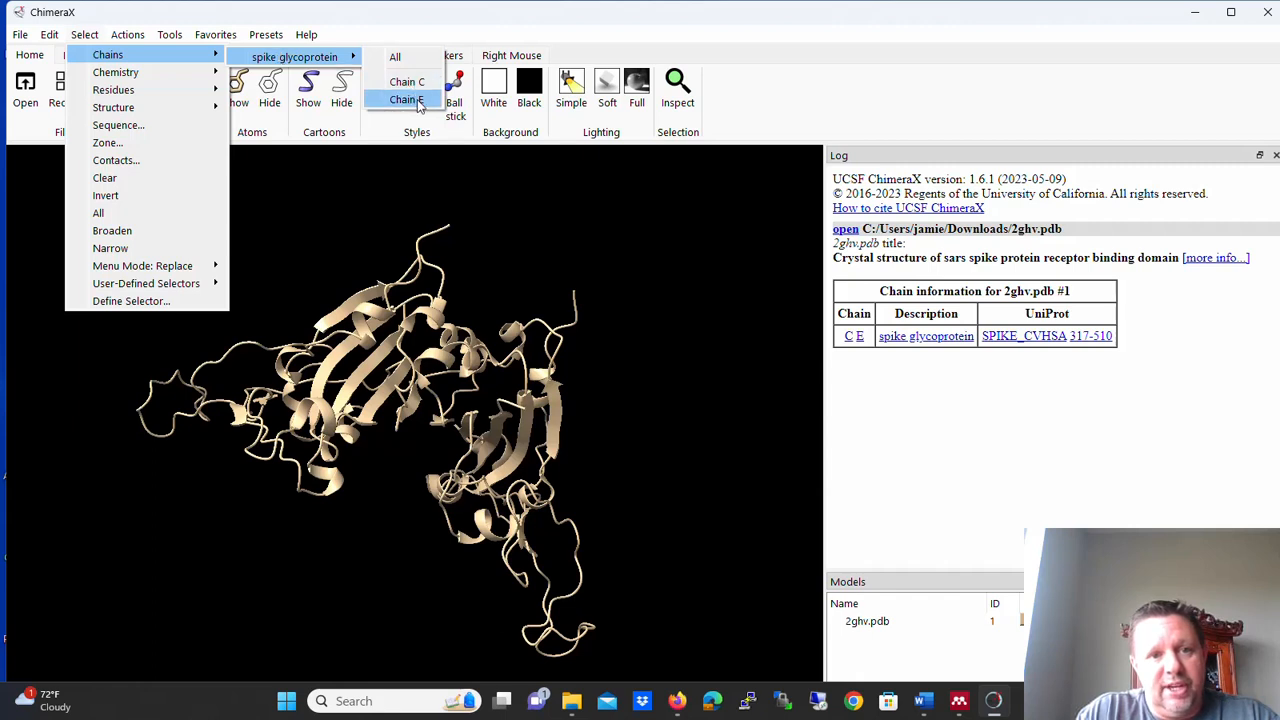
click(404, 100)
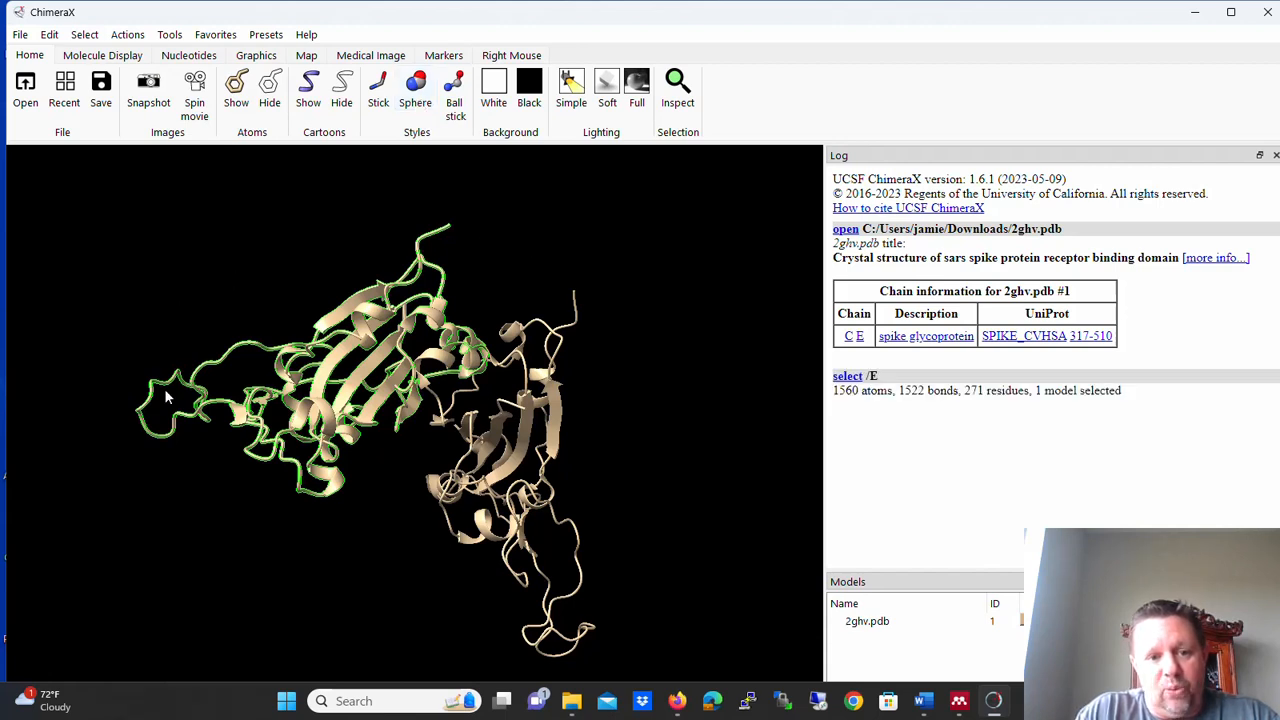
mouse_move(408, 298)
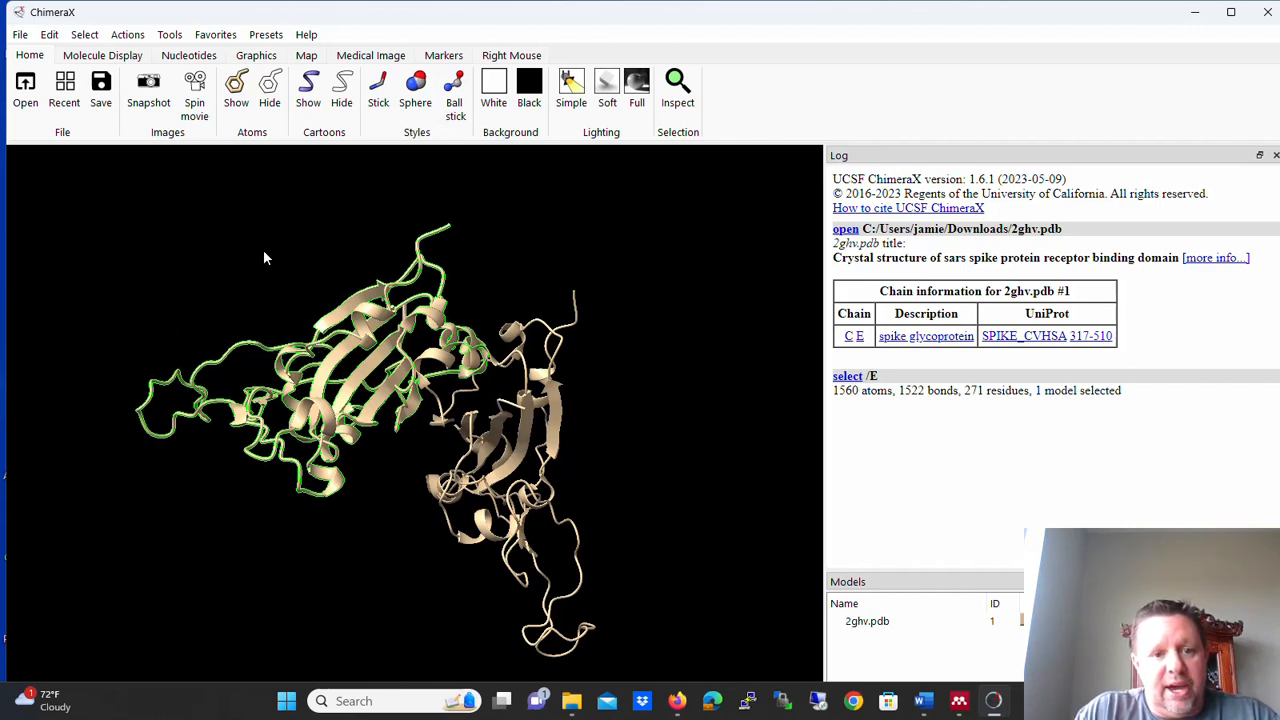
mouse_move(128, 34)
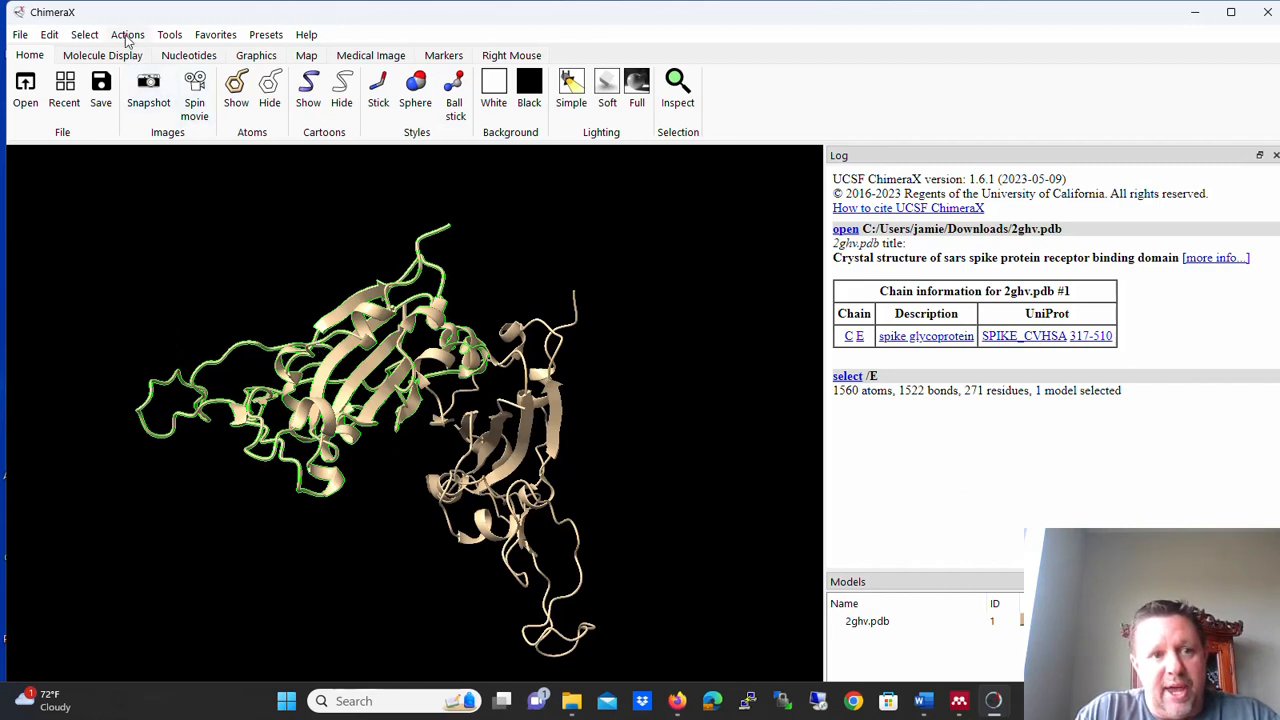
Delete the atoms and bonds of selected chain E, leaving one spike chain
click(128, 34)
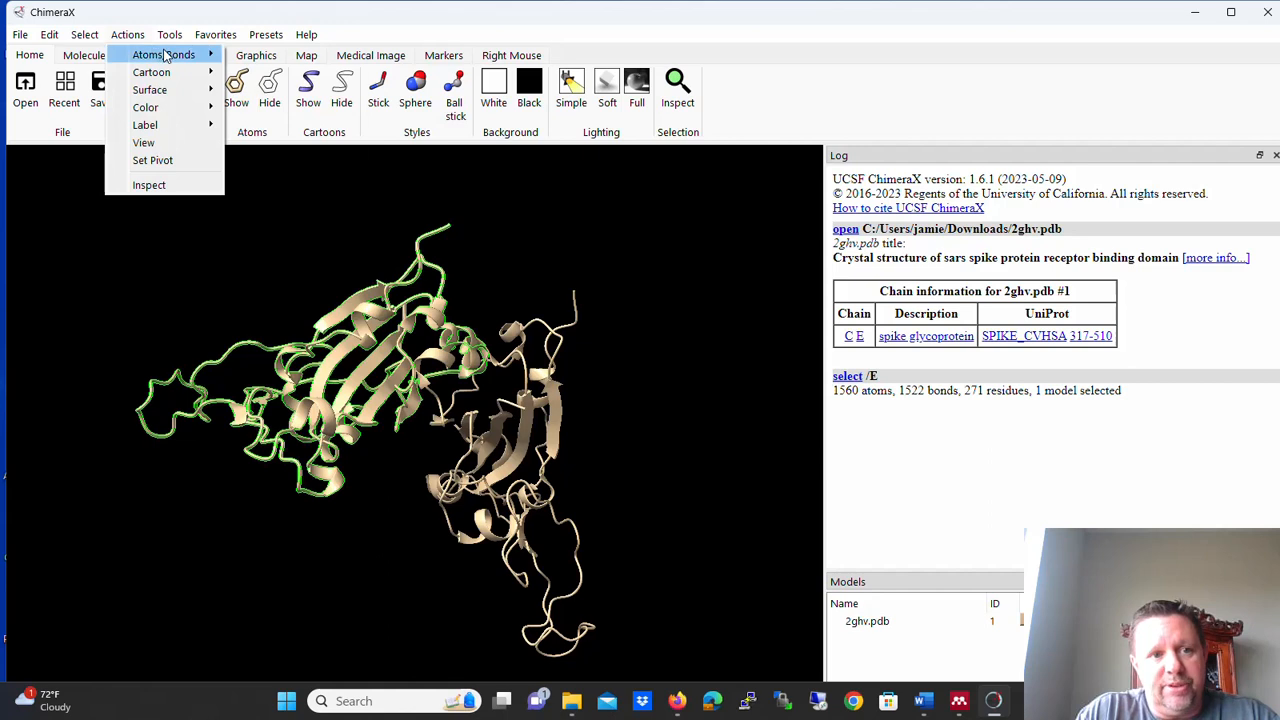
click(164, 54)
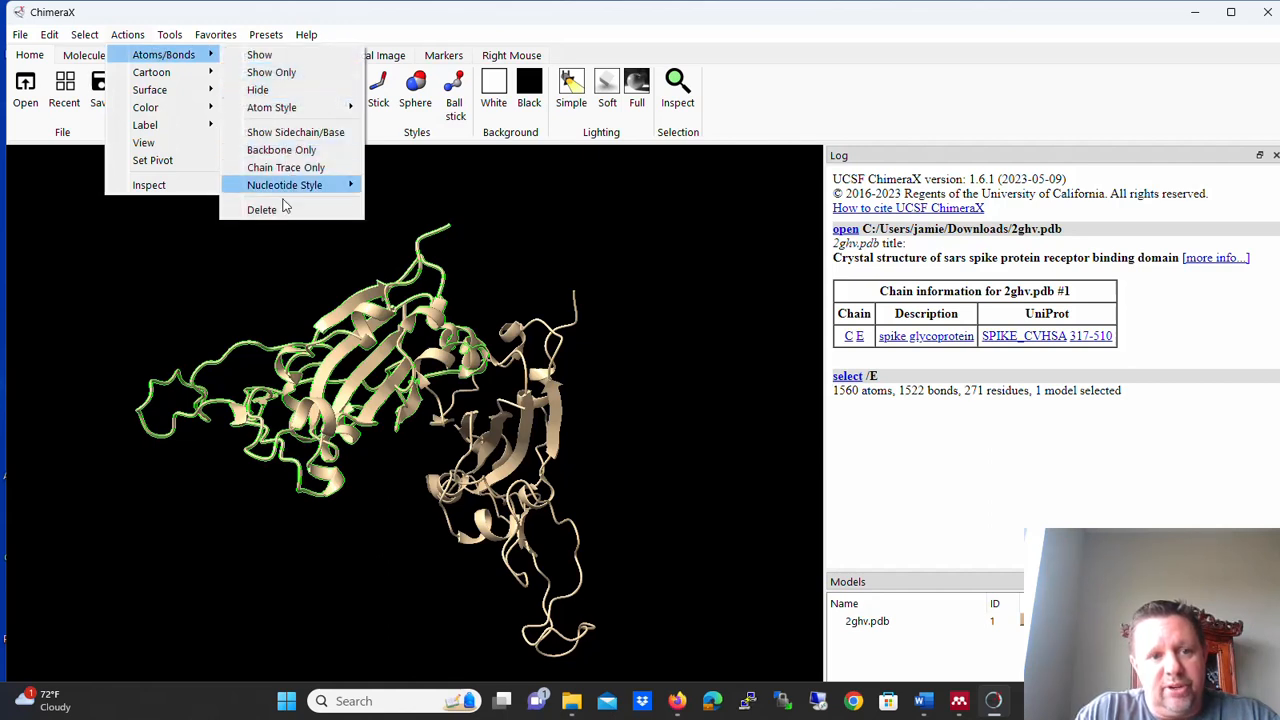
click(260, 210)
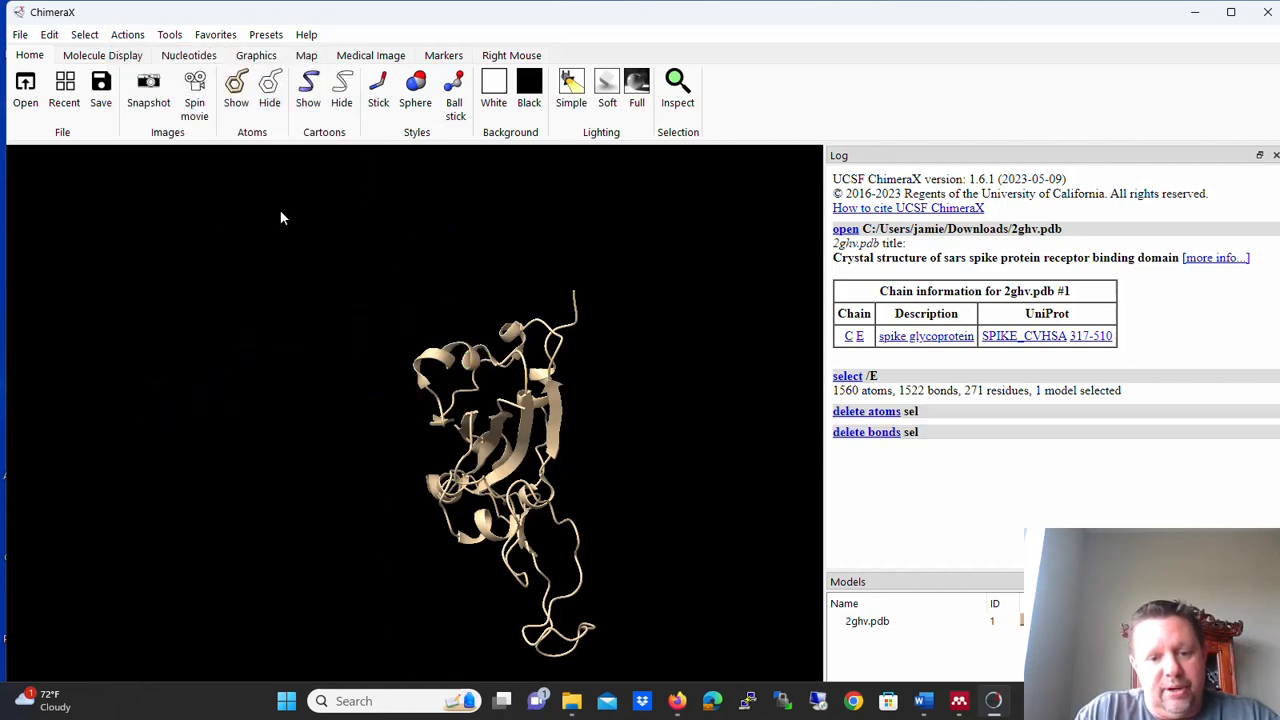
mouse_move(530, 348)
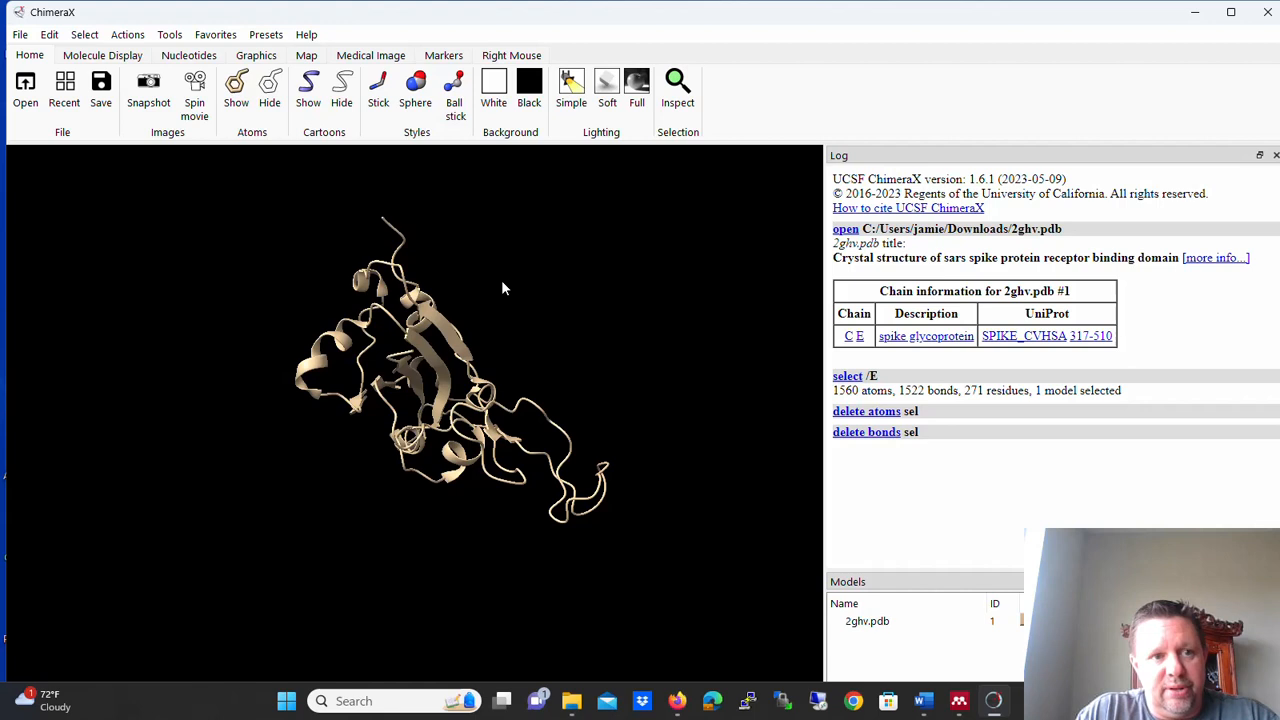
mouse_move(416, 238)
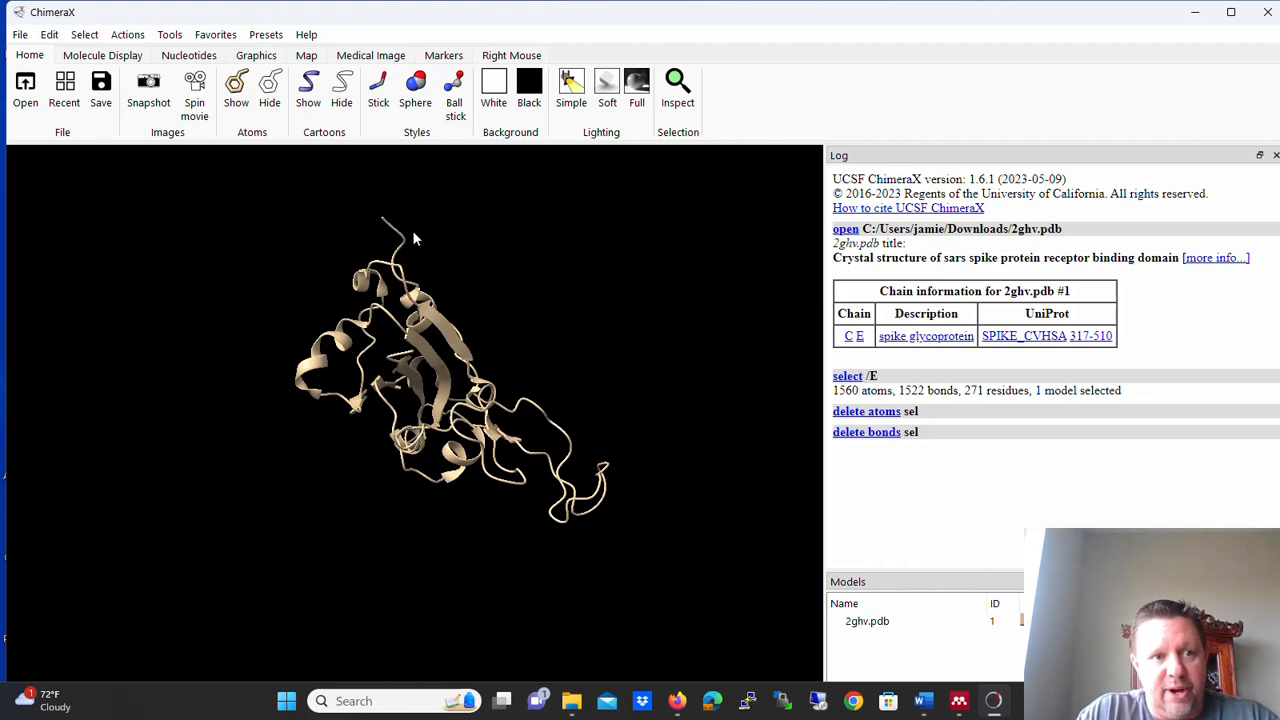
Select the remaining spike glycoprotein chain C (1536 atoms, 247 residues)
click(84, 34)
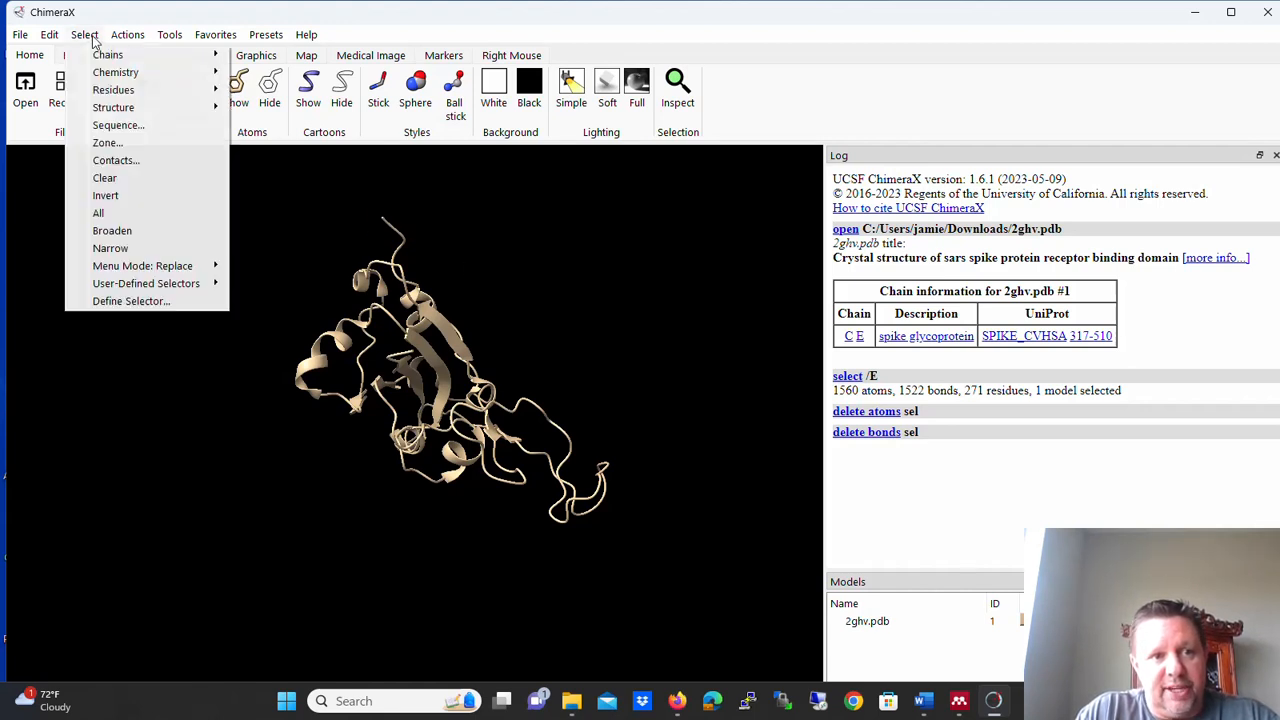
mouse_move(108, 56)
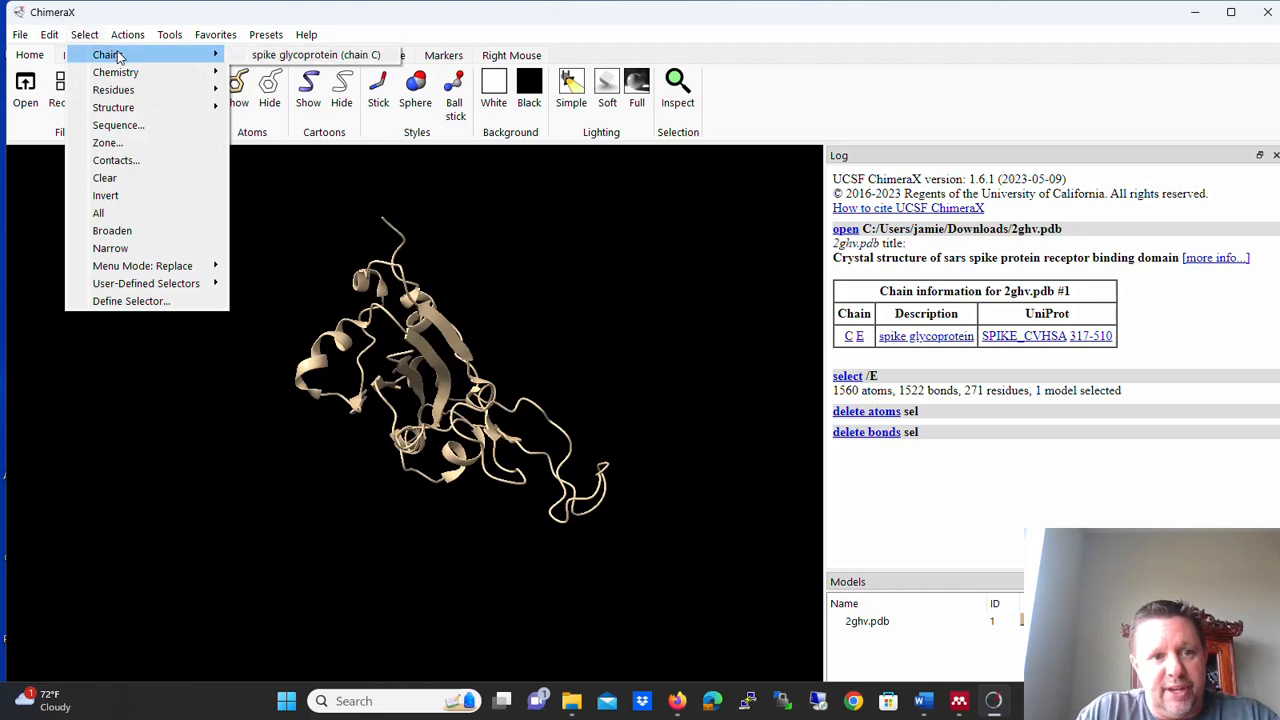
mouse_move(316, 54)
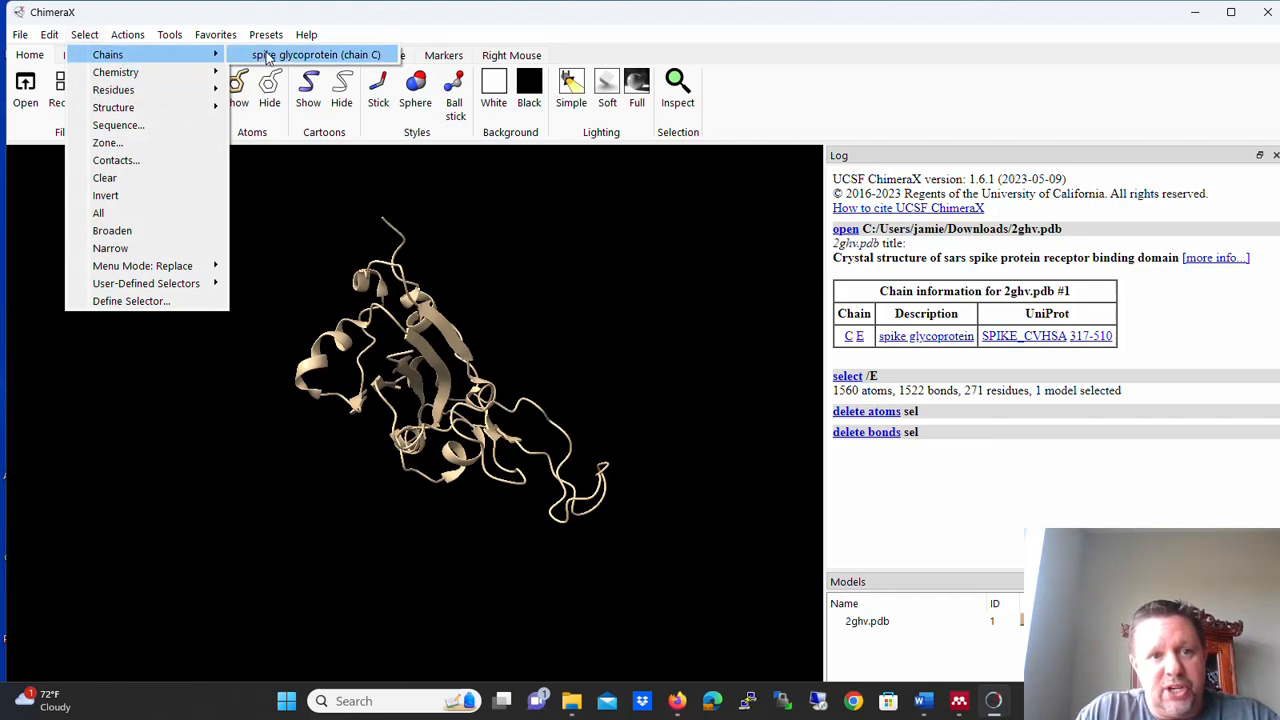
click(316, 56)
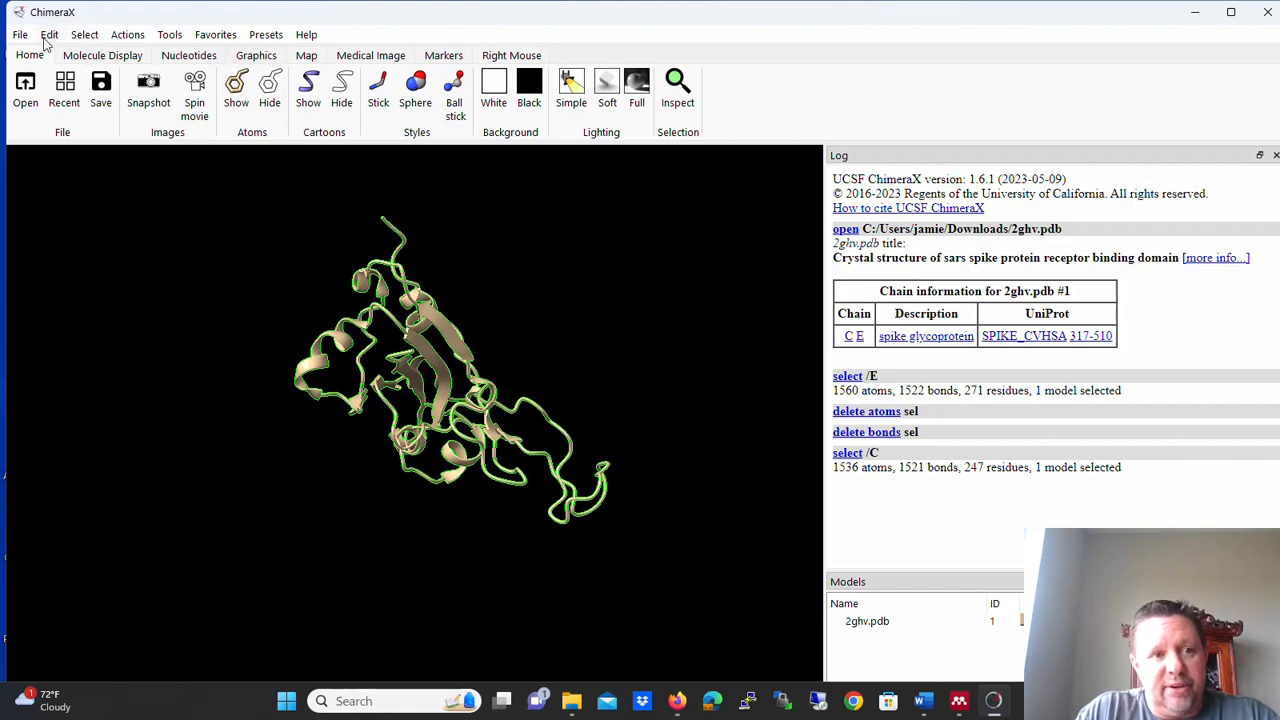
Save only the selected chain C atoms as 2GHVMonomerOnly.pdb in Downloads
click(20, 34)
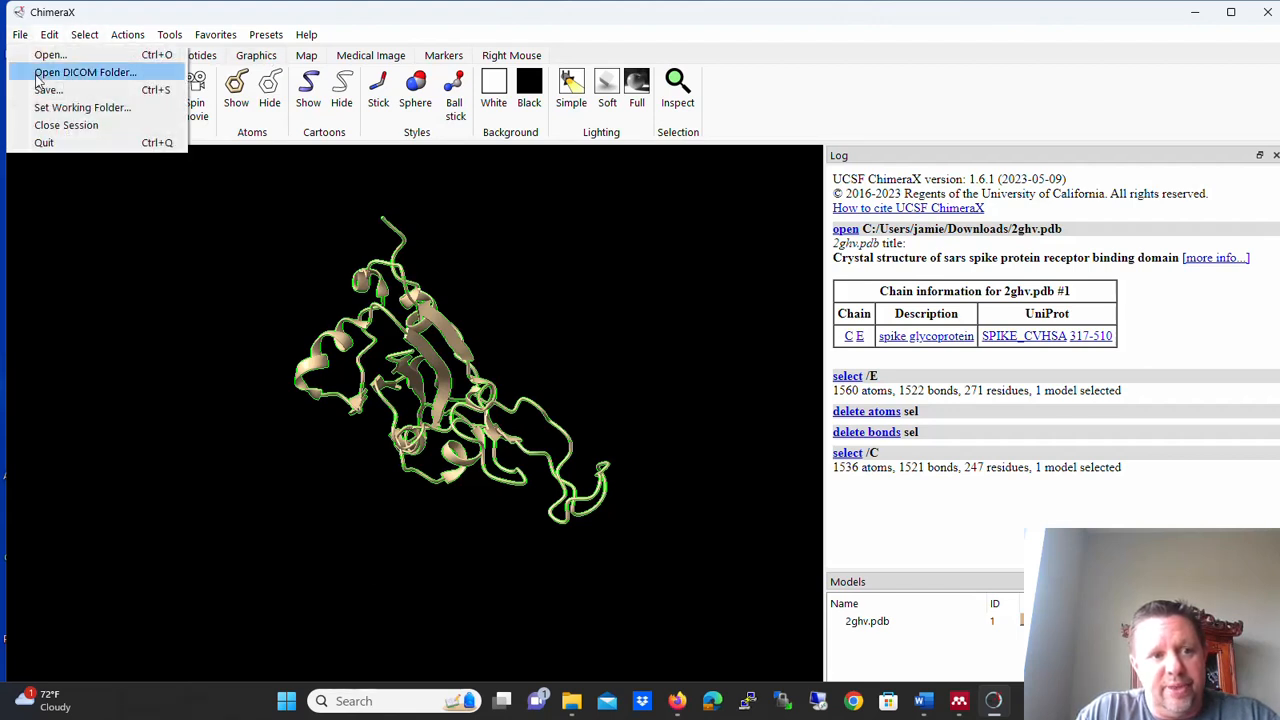
click(48, 90)
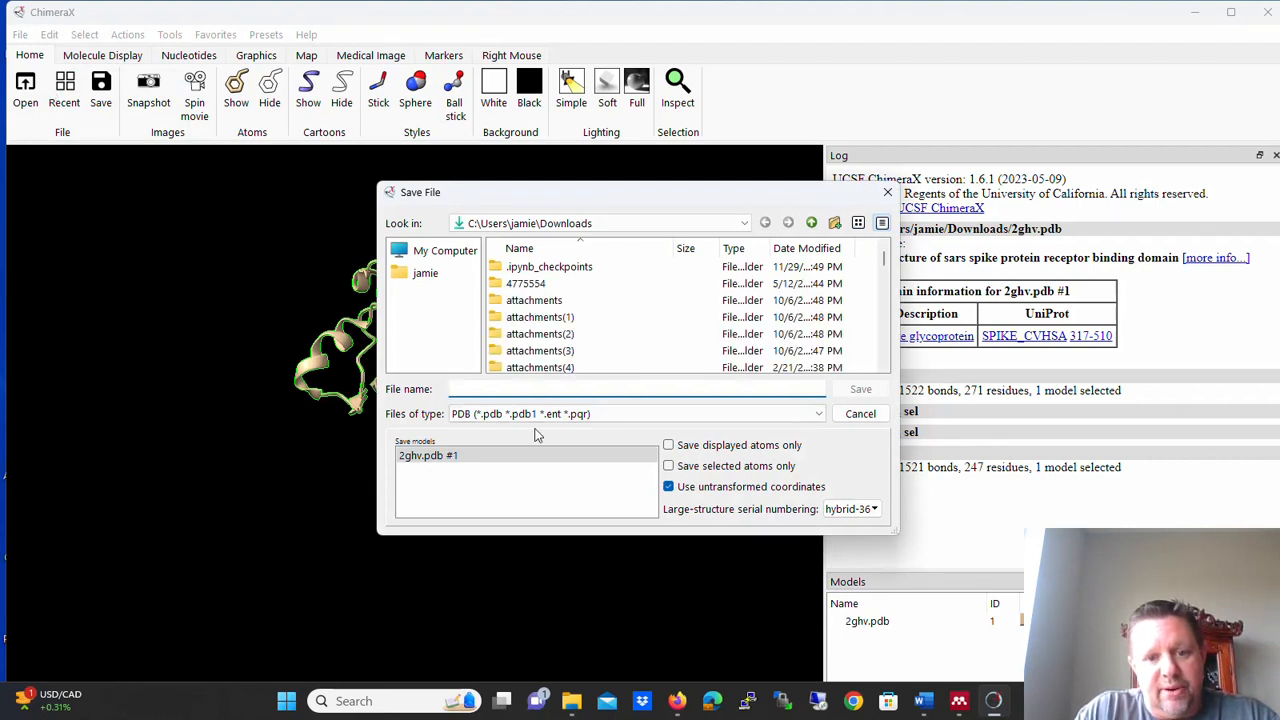
click(636, 412)
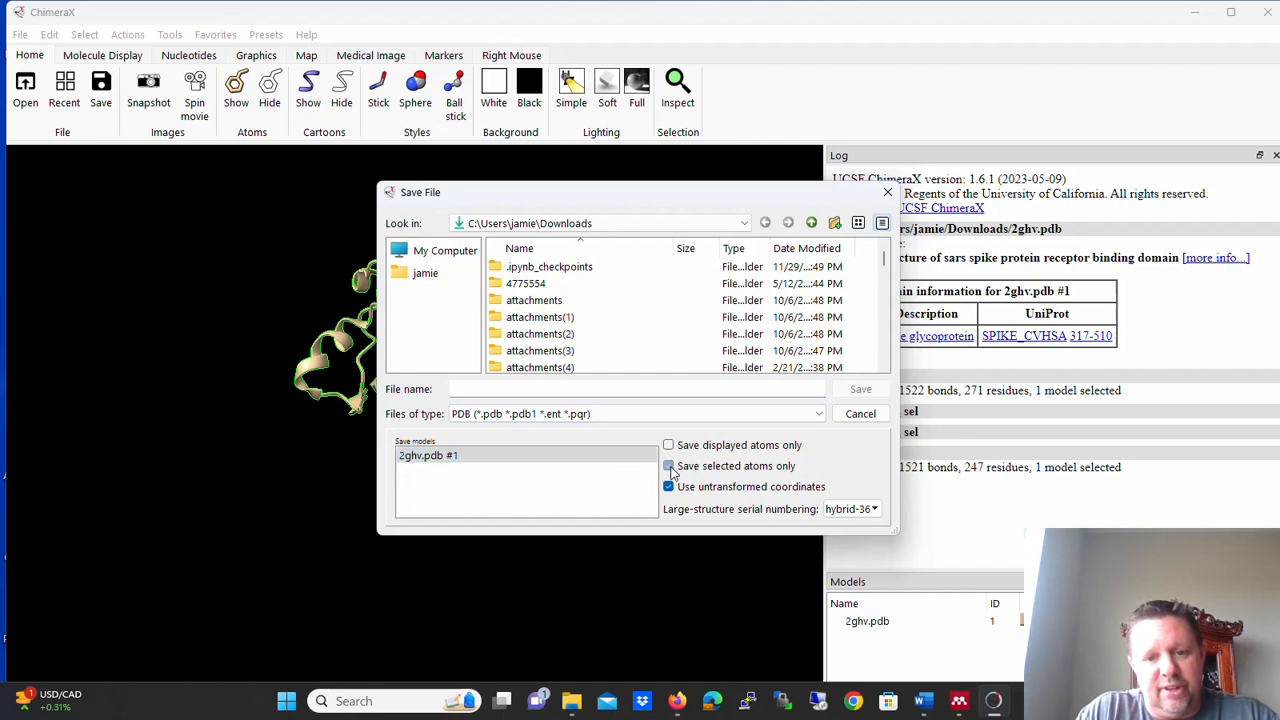
click(668, 466)
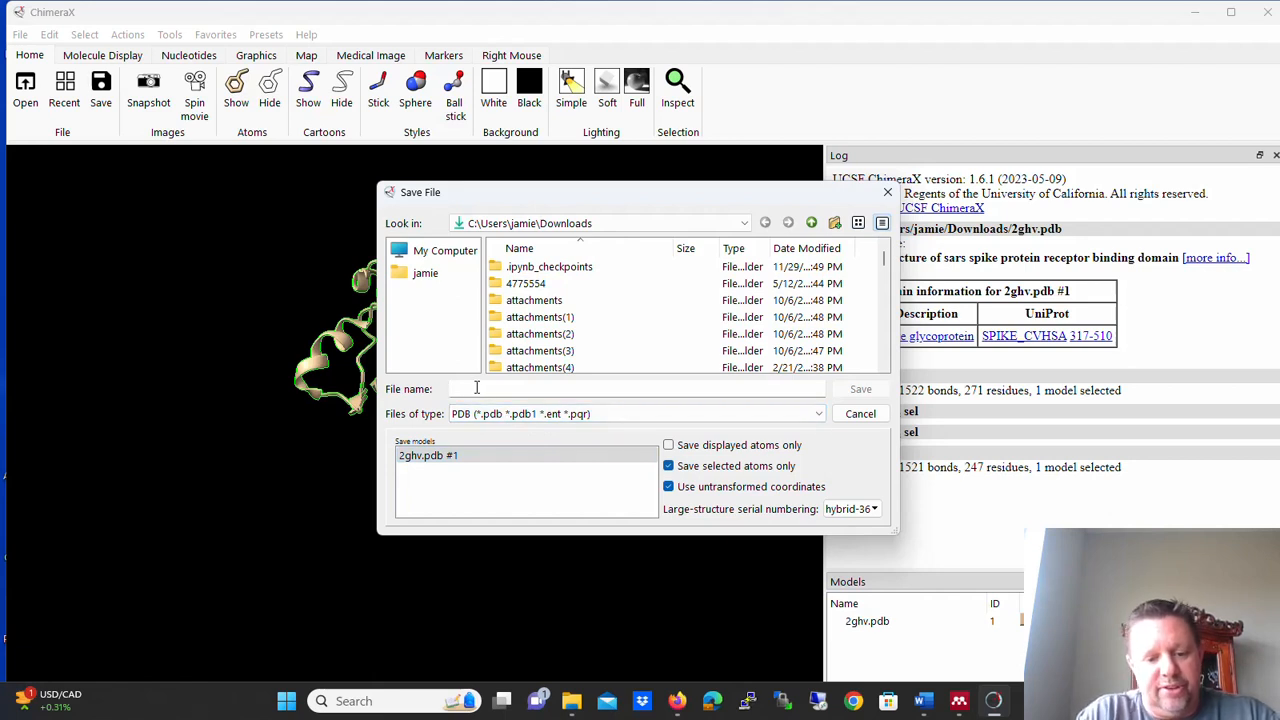
text(2GHVMonomerOnly)
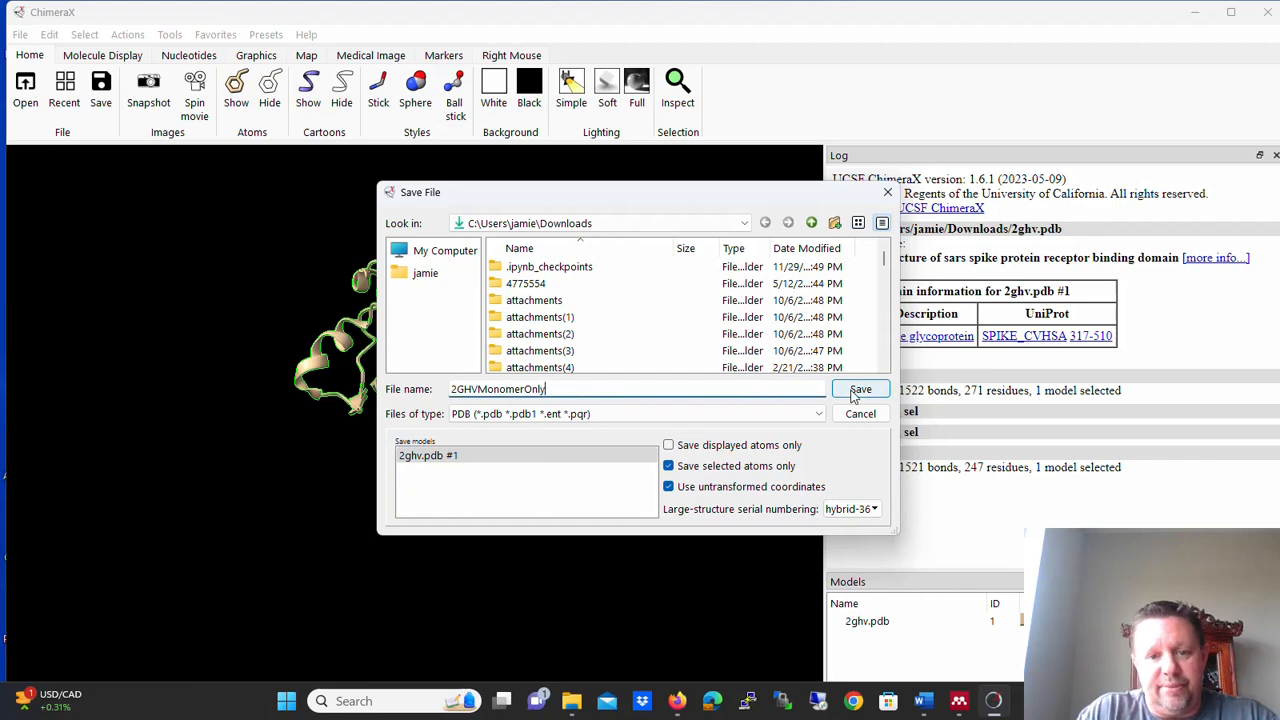
click(860, 388)
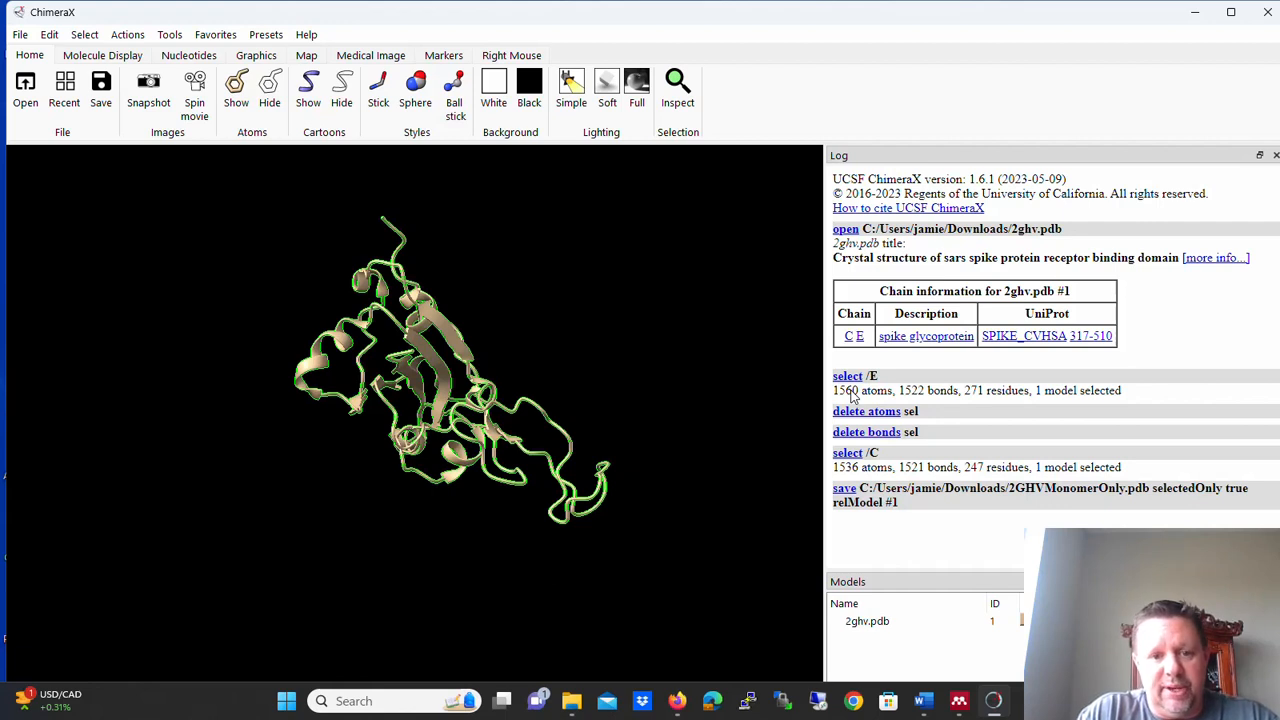
mouse_move(620, 308)
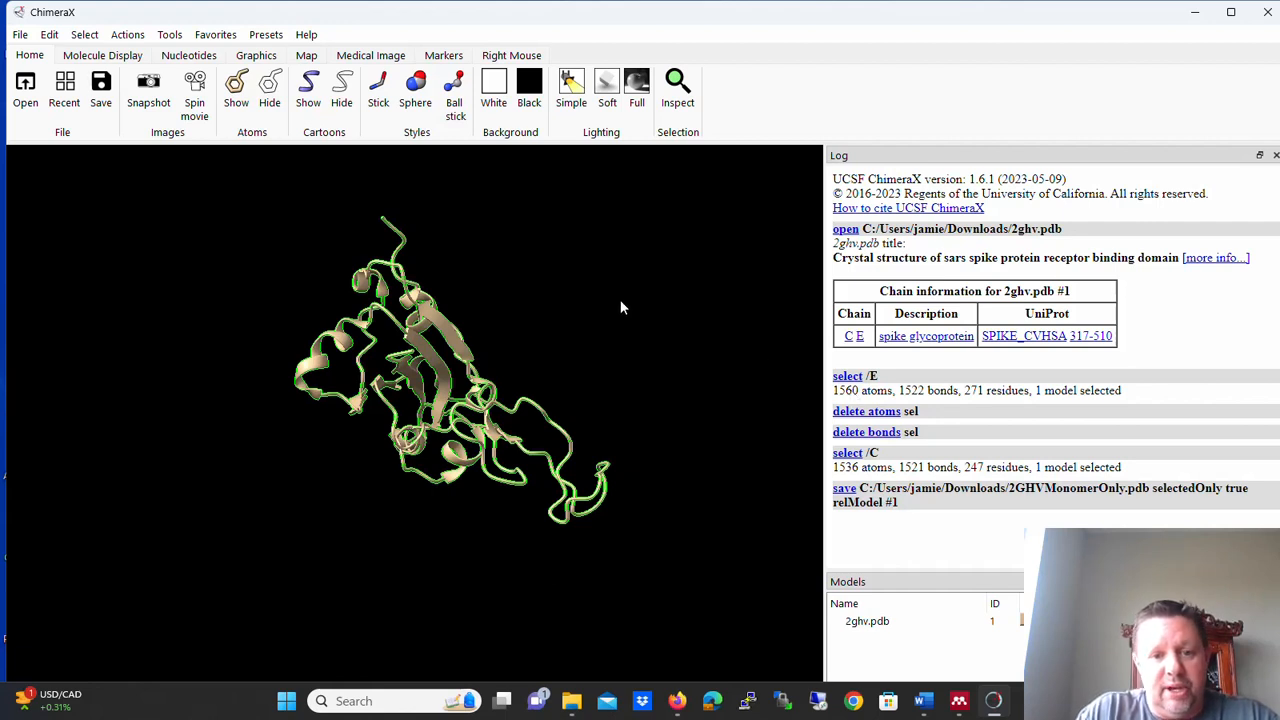
mouse_move(384, 282)
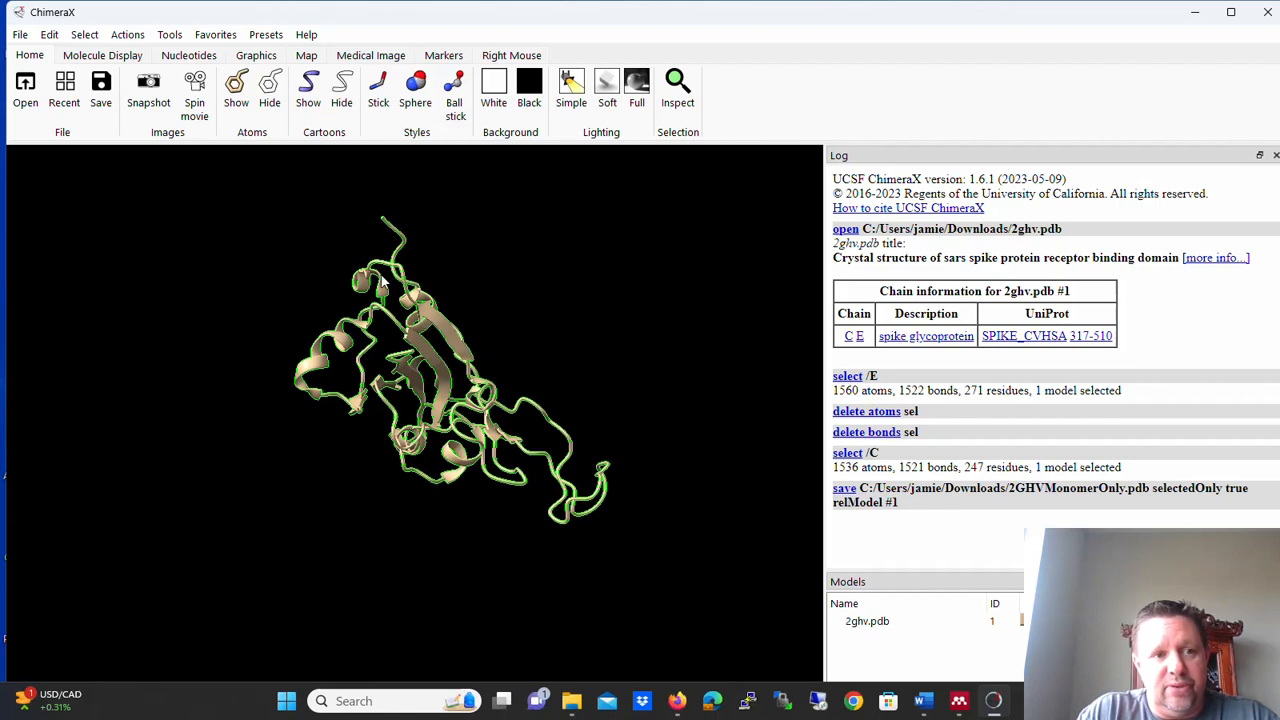
Check the Recent files panel and close the session to an empty state
click(64, 90)
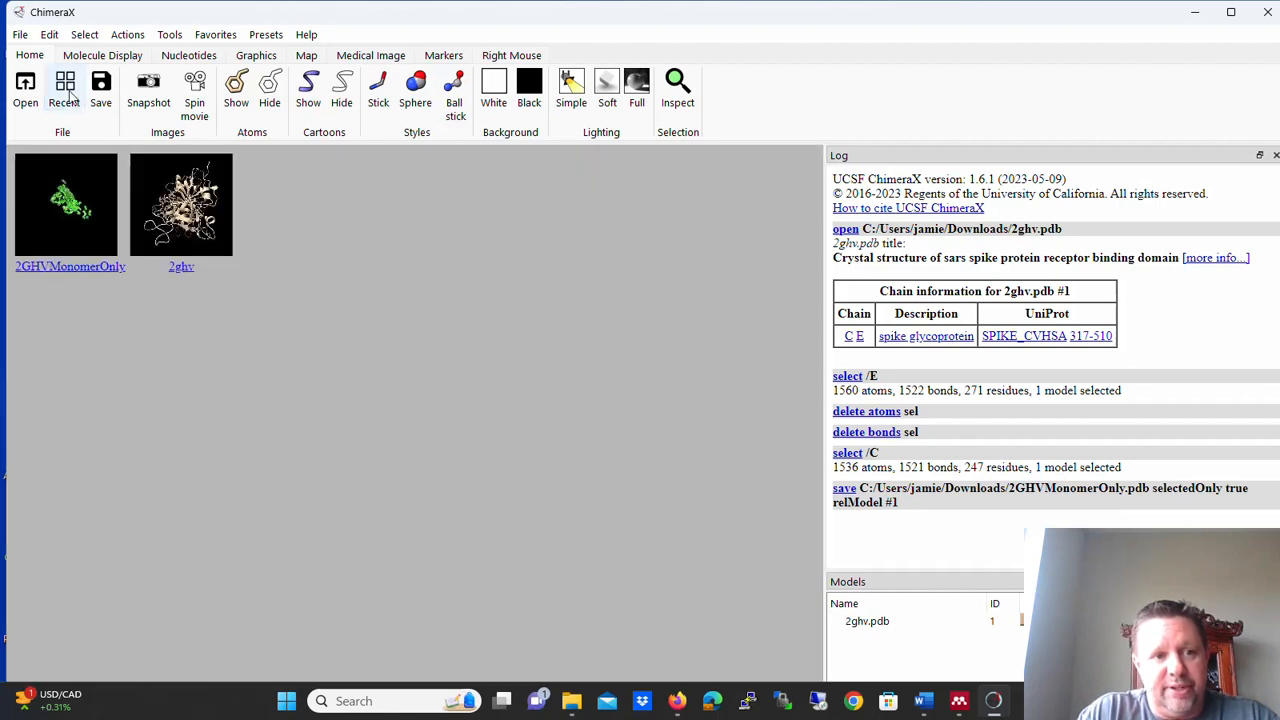
right_click(180, 204)
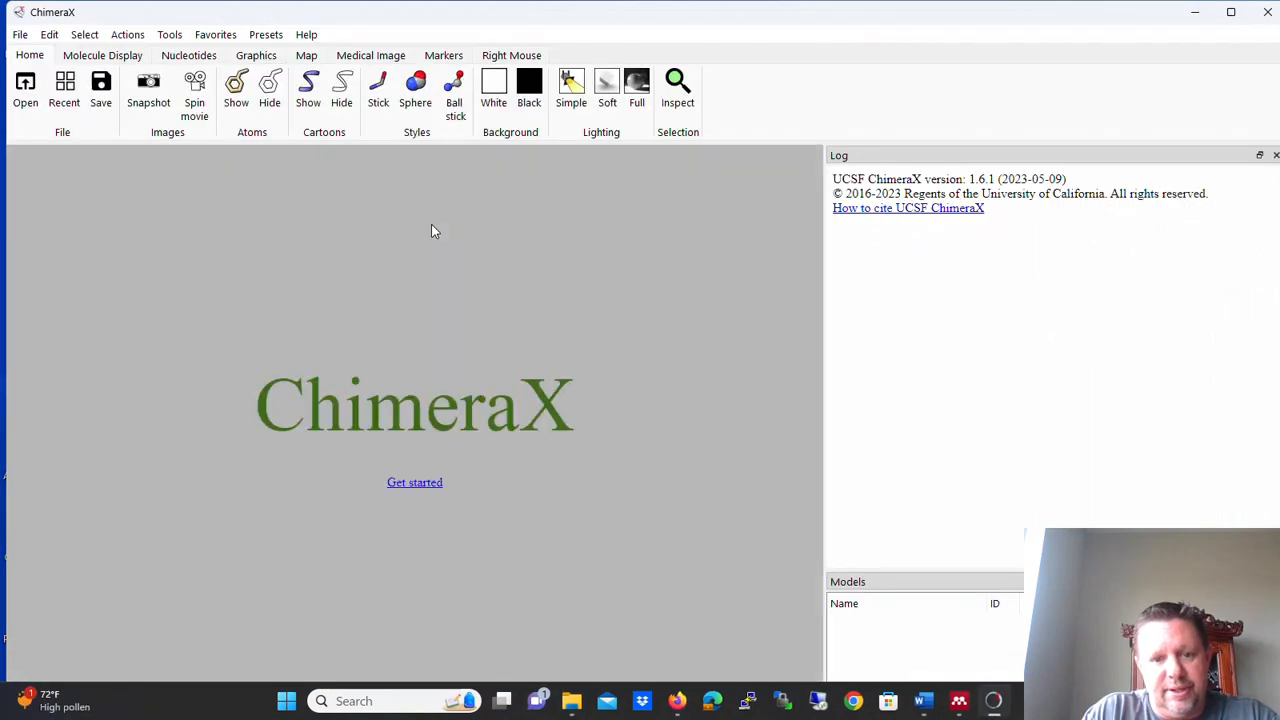
mouse_move(956, 224)
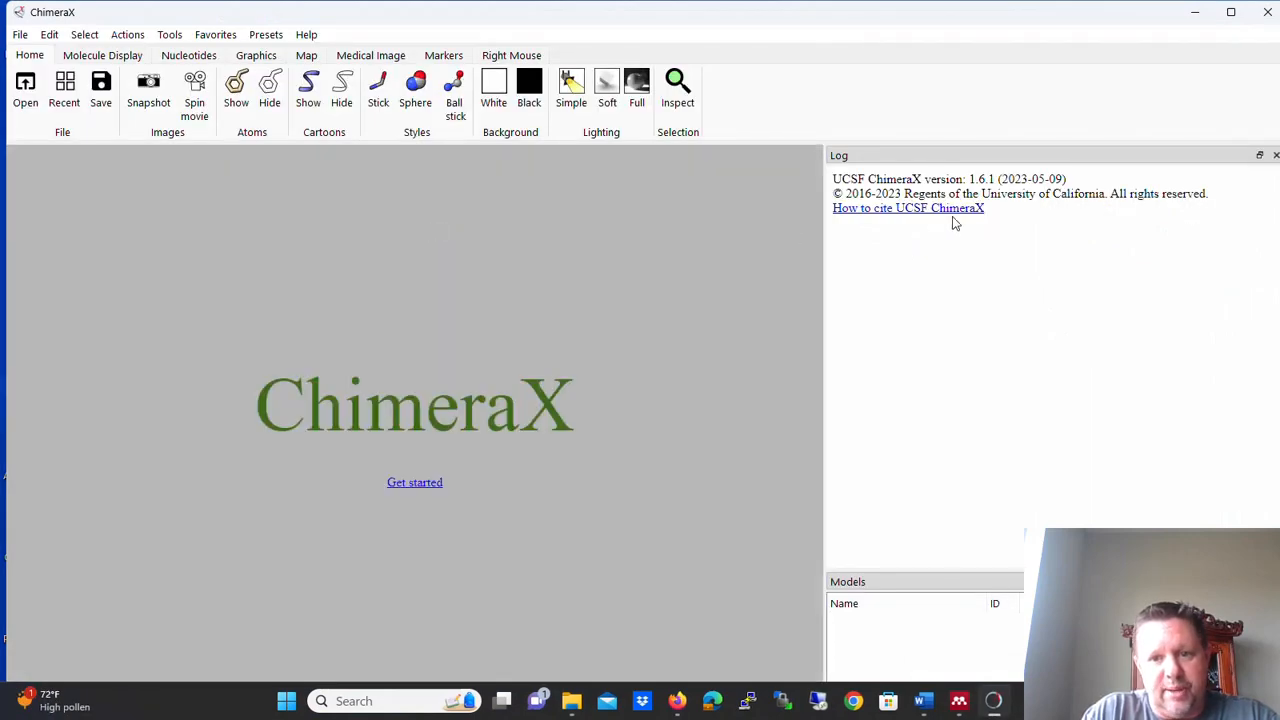
mouse_move(28, 204)
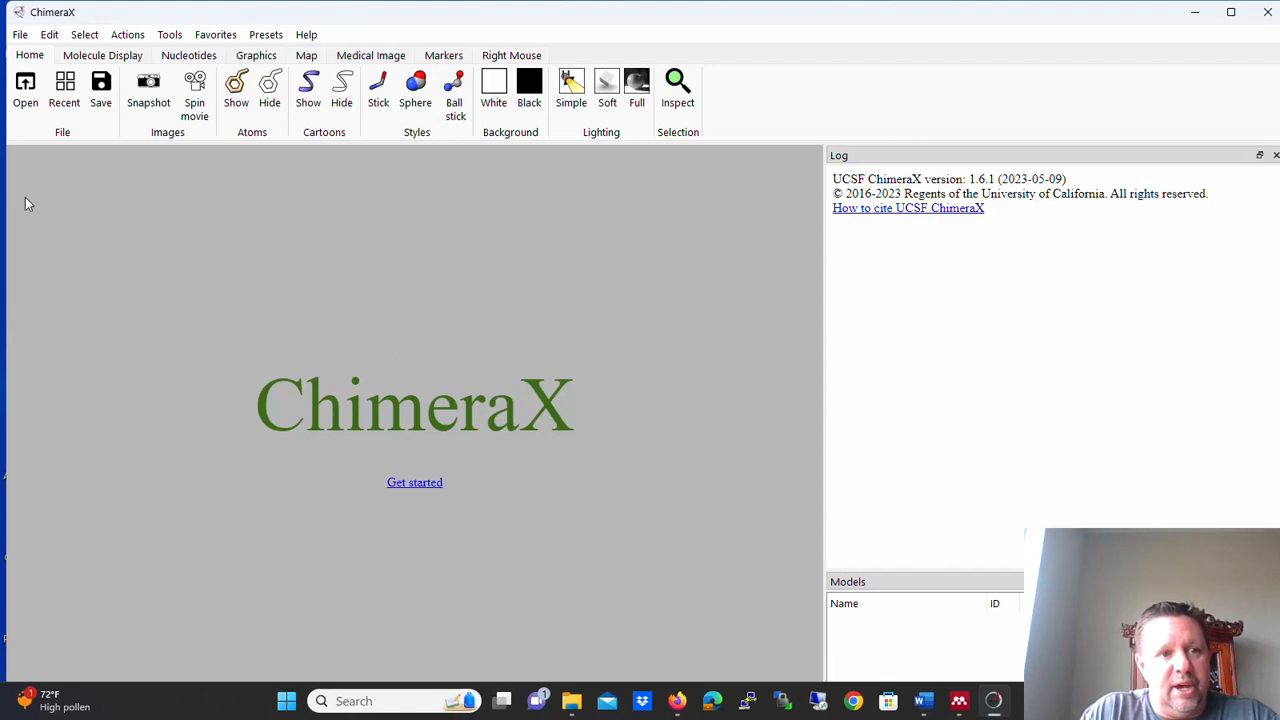
Bring up the file-open dialog from the Home toolbar's File group
click(24, 90)
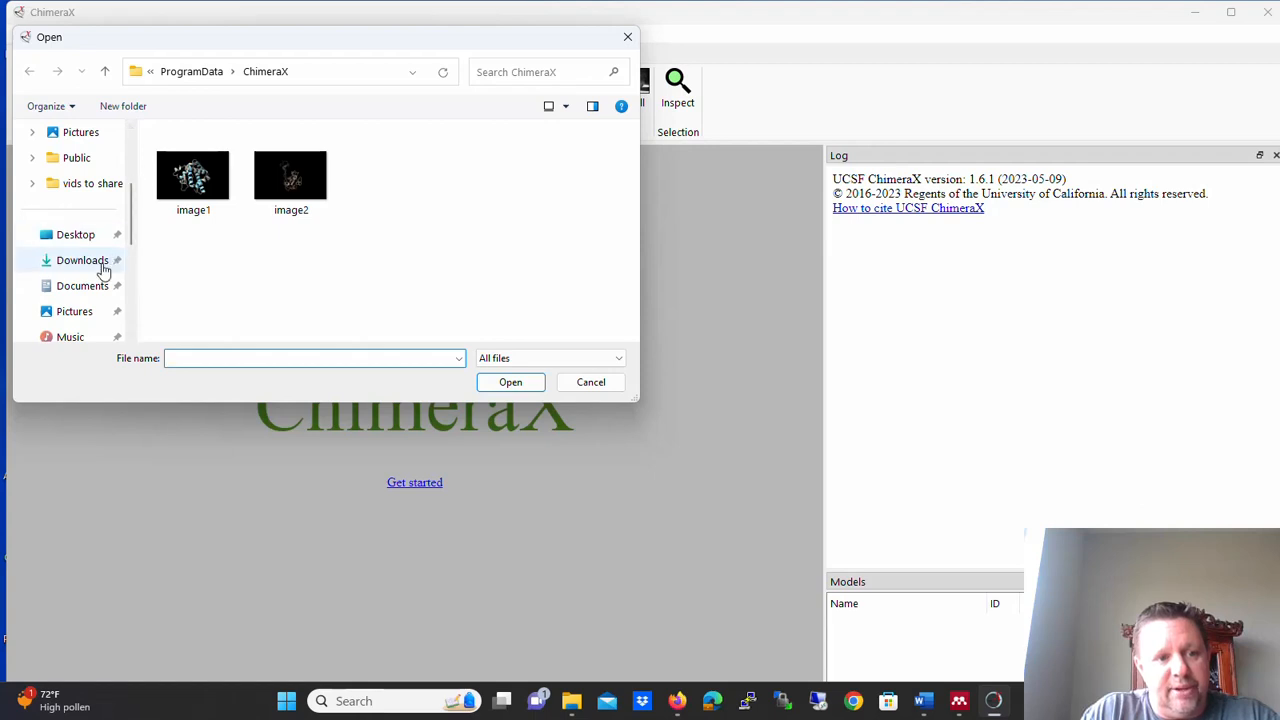
Load 2GHVMonomerOnly.pdb from Downloads, showing only the chain C cartoon
click(84, 260)
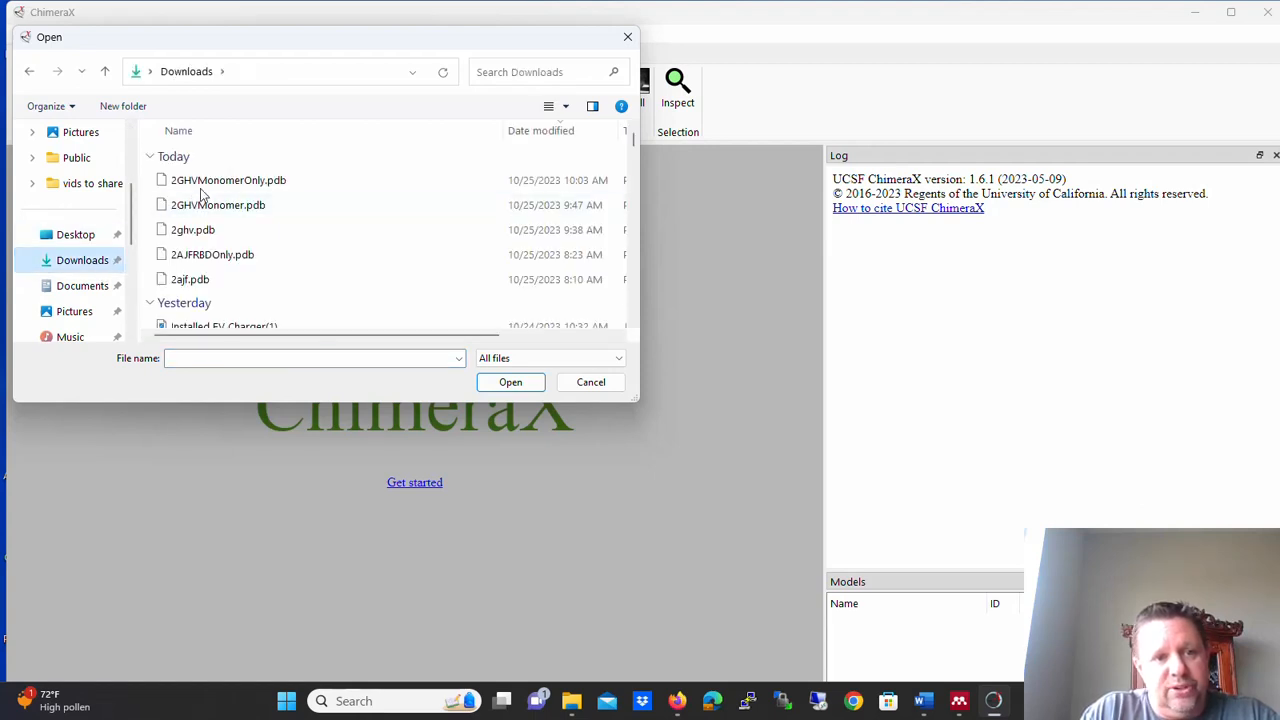
click(228, 180)
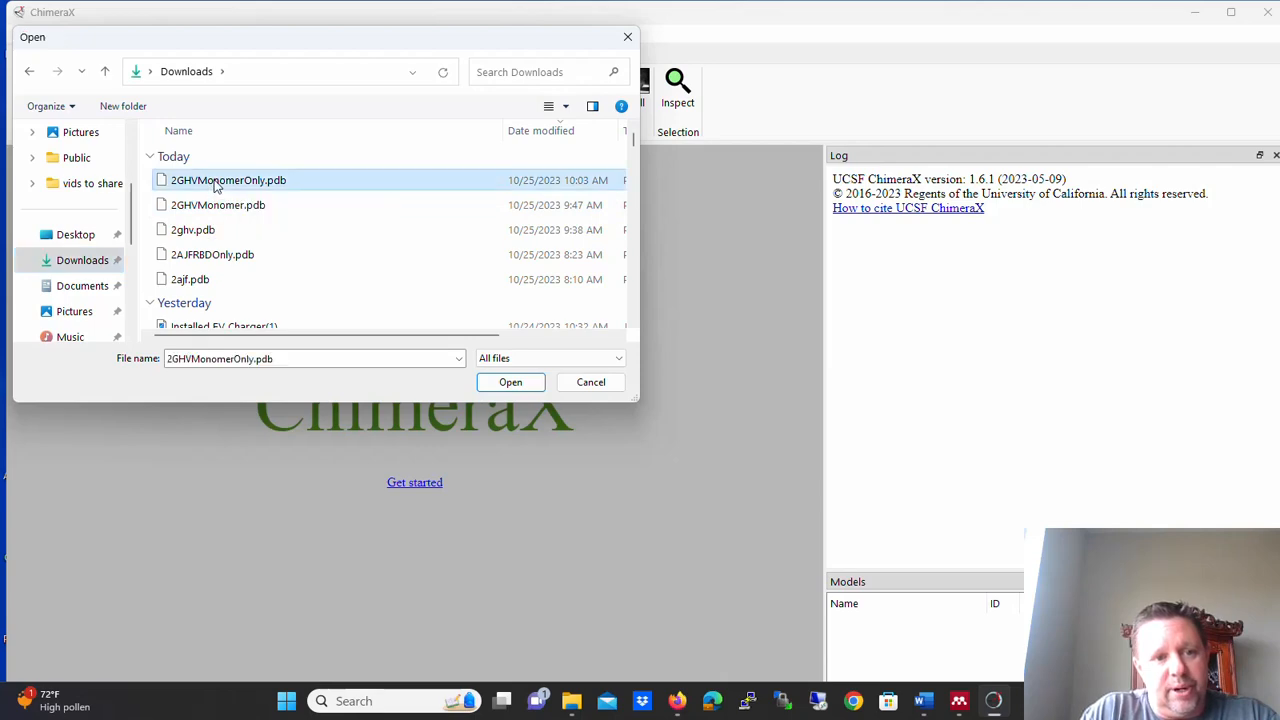
click(510, 382)
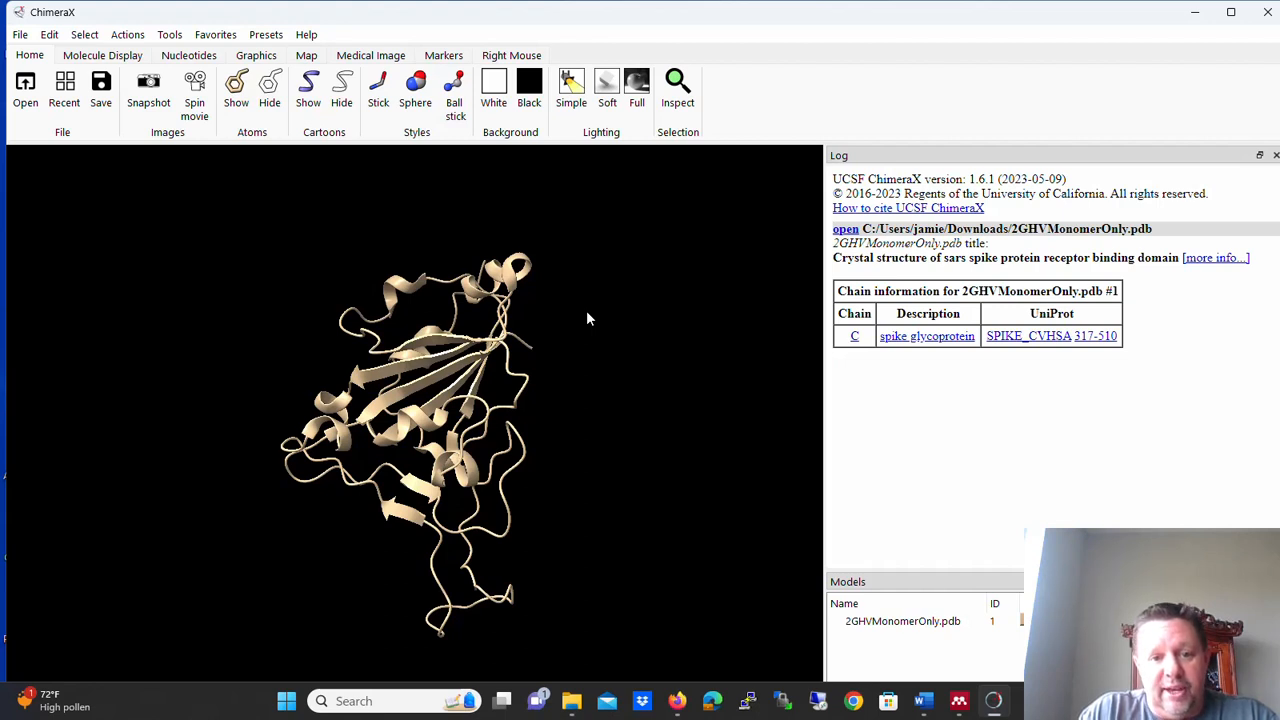
mouse_move(408, 322)
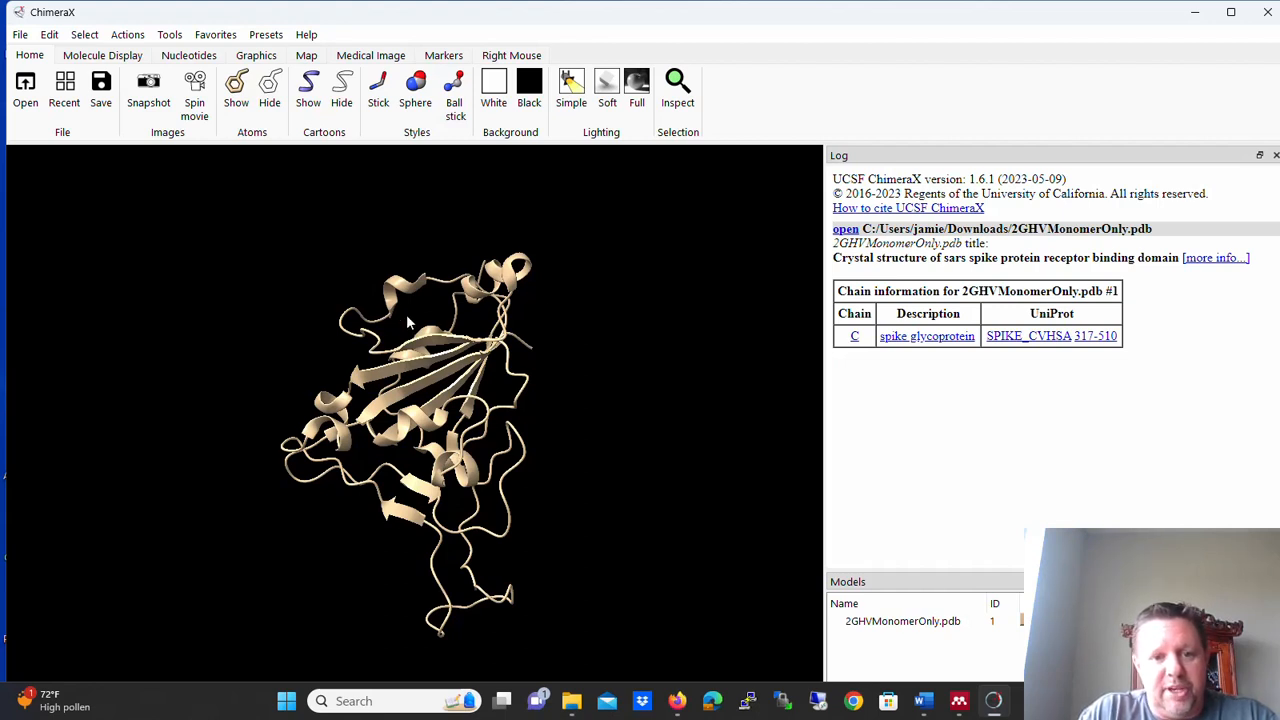